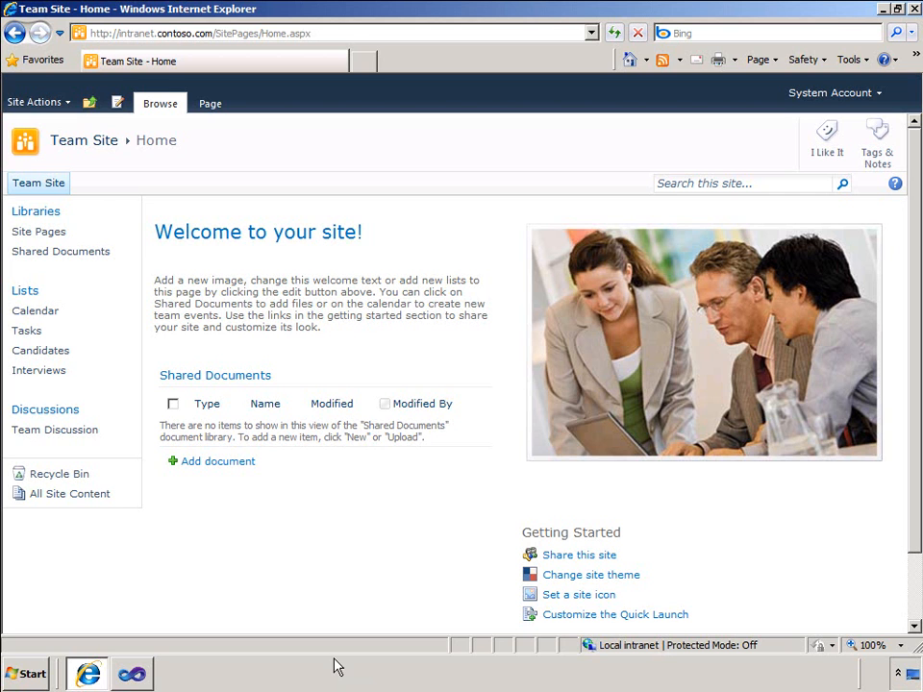
pyautogui.moveTo(65, 357)
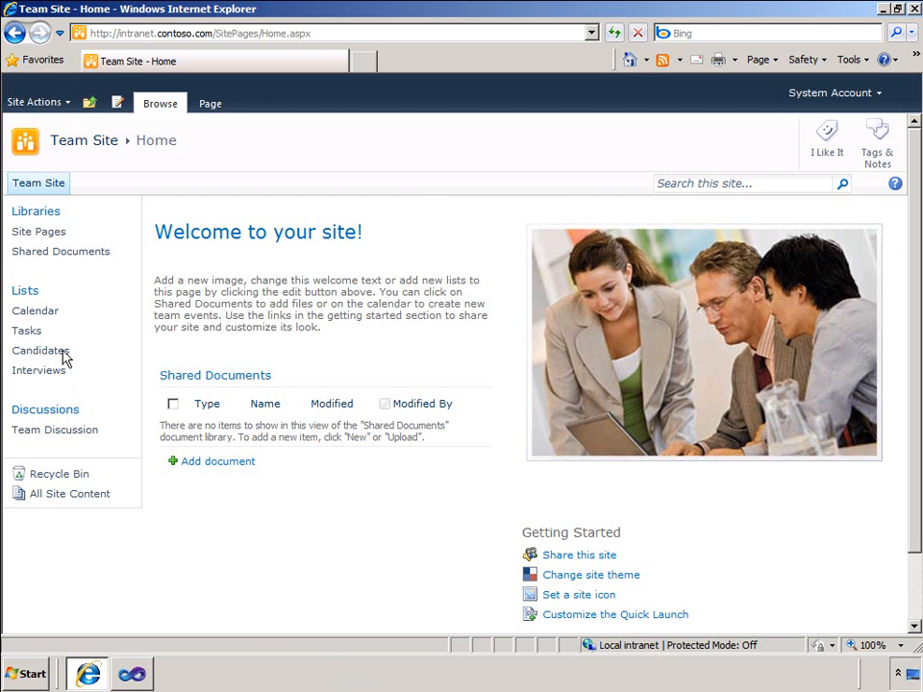
# View the Candidates list's three candidates with Name and HomeCity, then go to Interviews
pyautogui.click(40, 350)
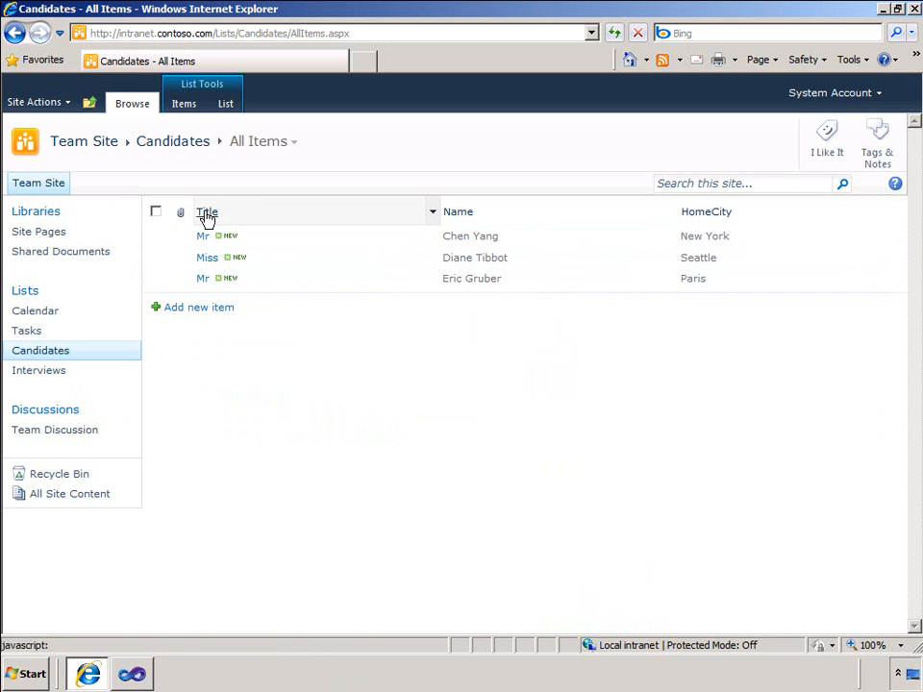
pyautogui.moveTo(706, 212)
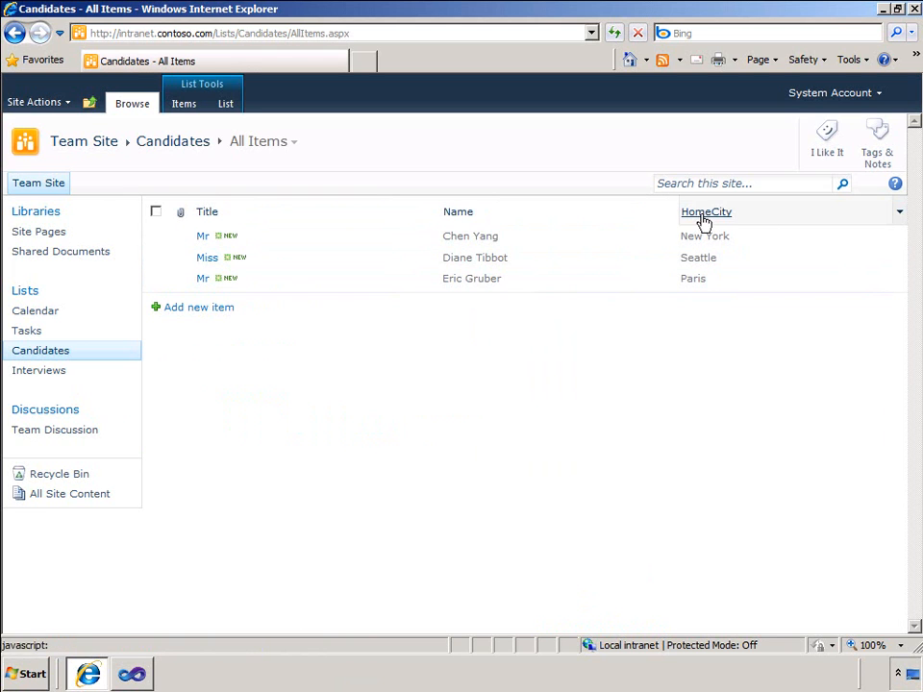
pyautogui.moveTo(682, 226)
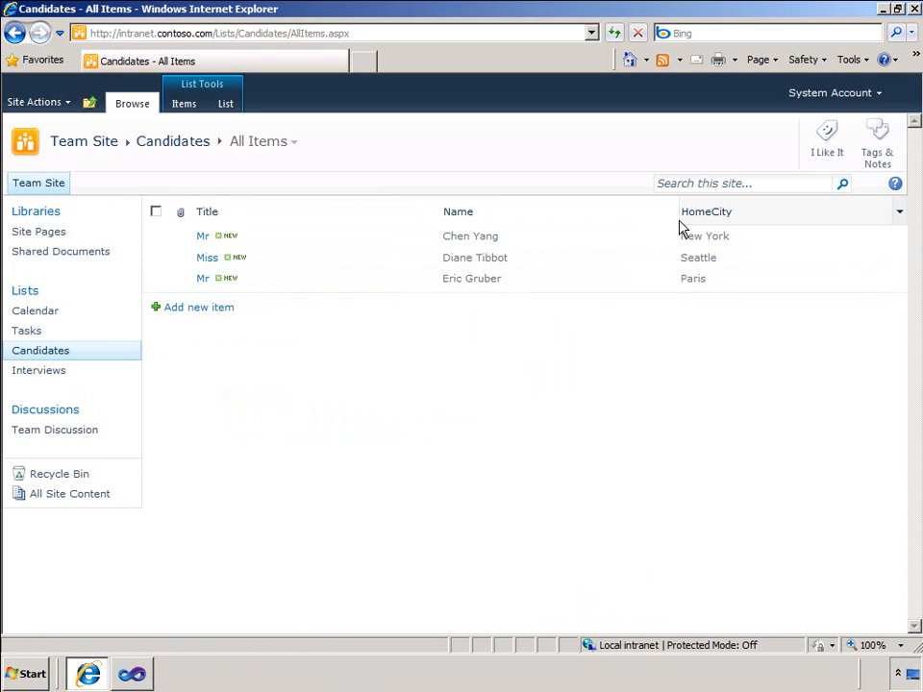
pyautogui.moveTo(444, 318)
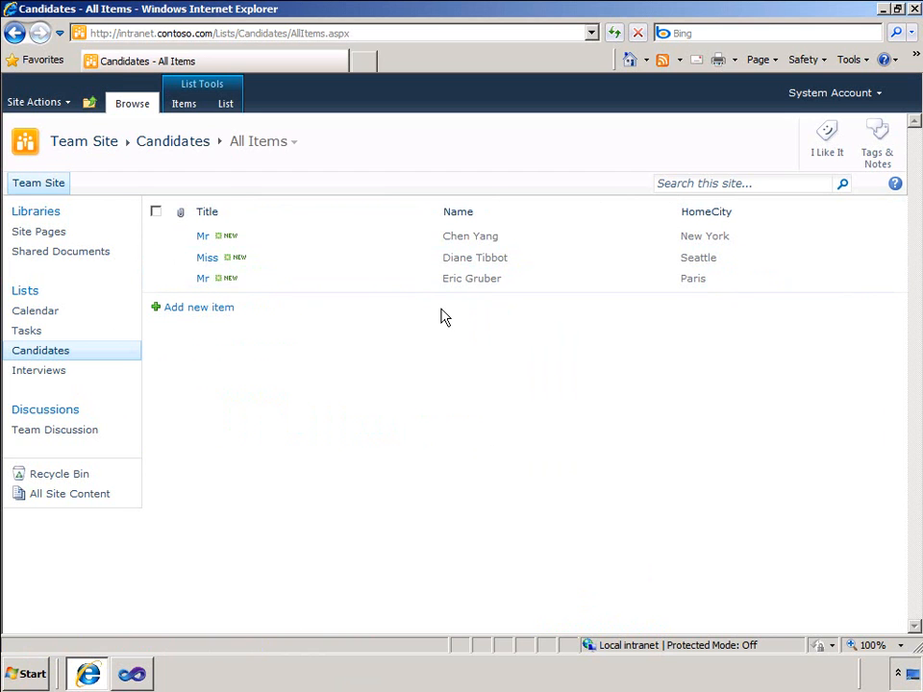
pyautogui.click(38, 371)
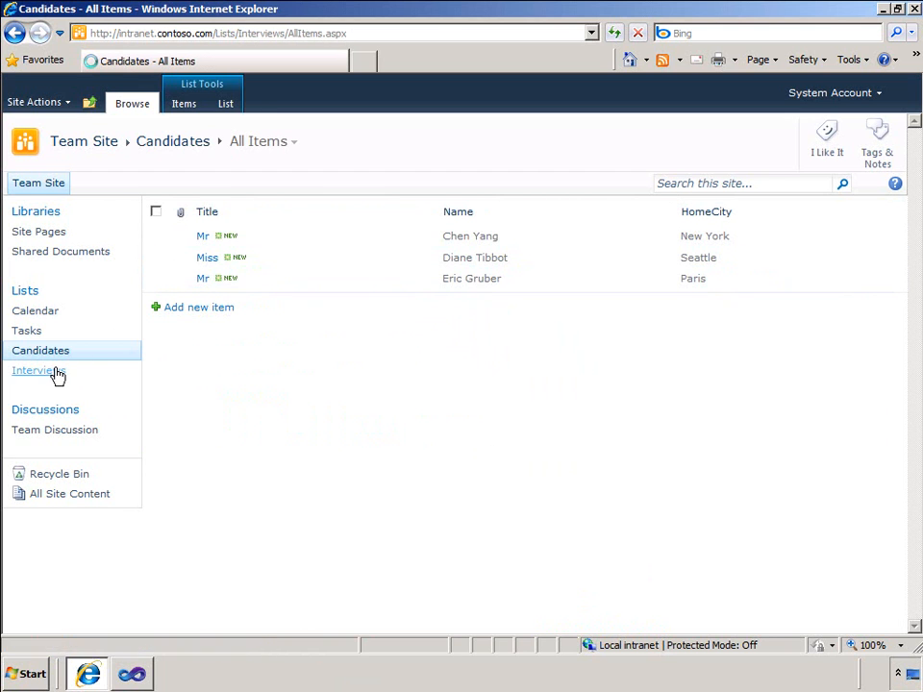
# Inspect the Interviews list's Candidate column, confirming it looks up Name from Candidates
pyautogui.click(37, 370)
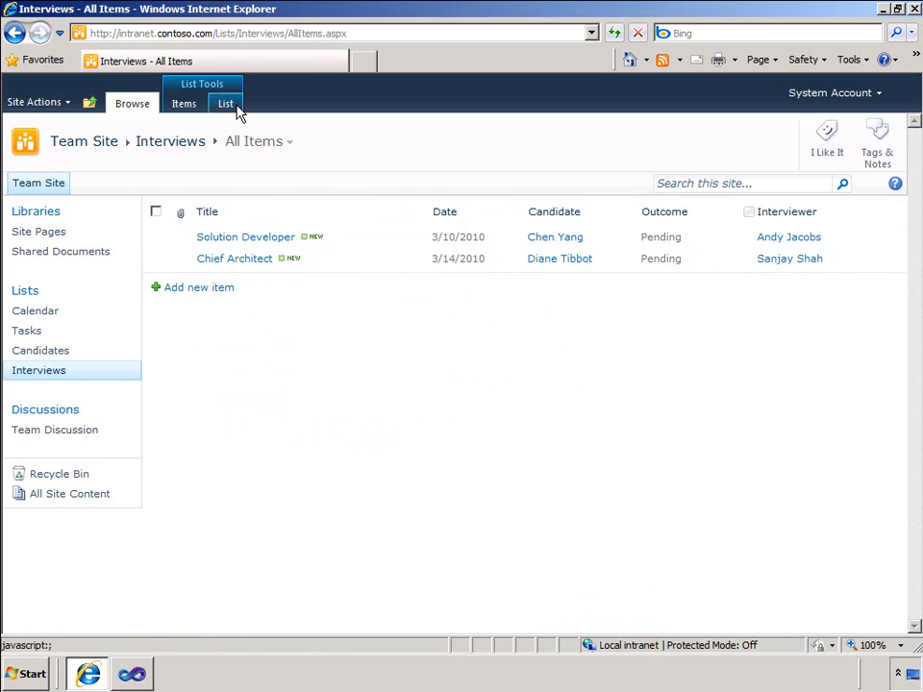
pyautogui.click(225, 104)
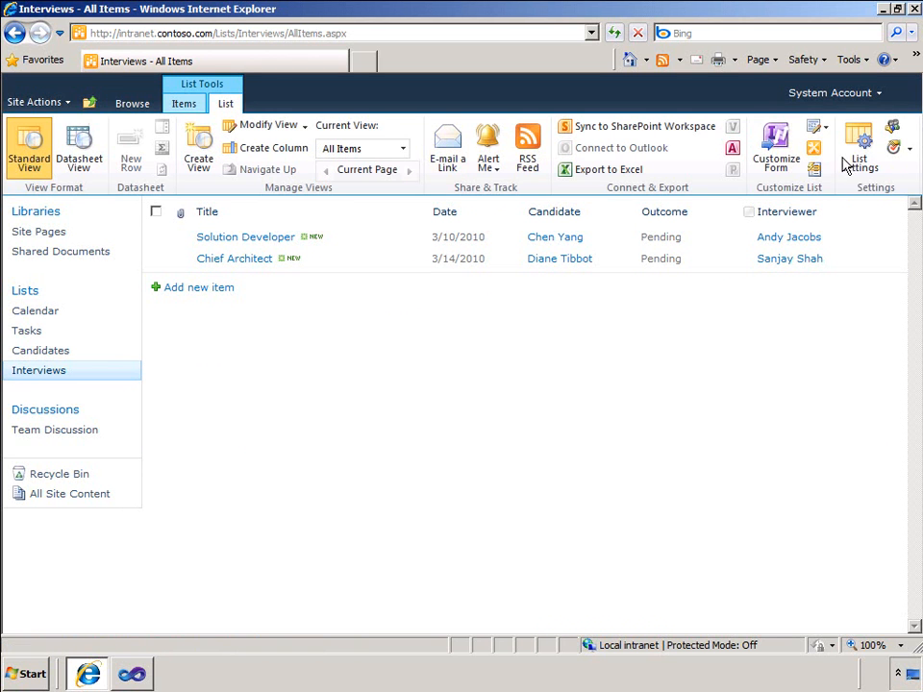
pyautogui.click(857, 144)
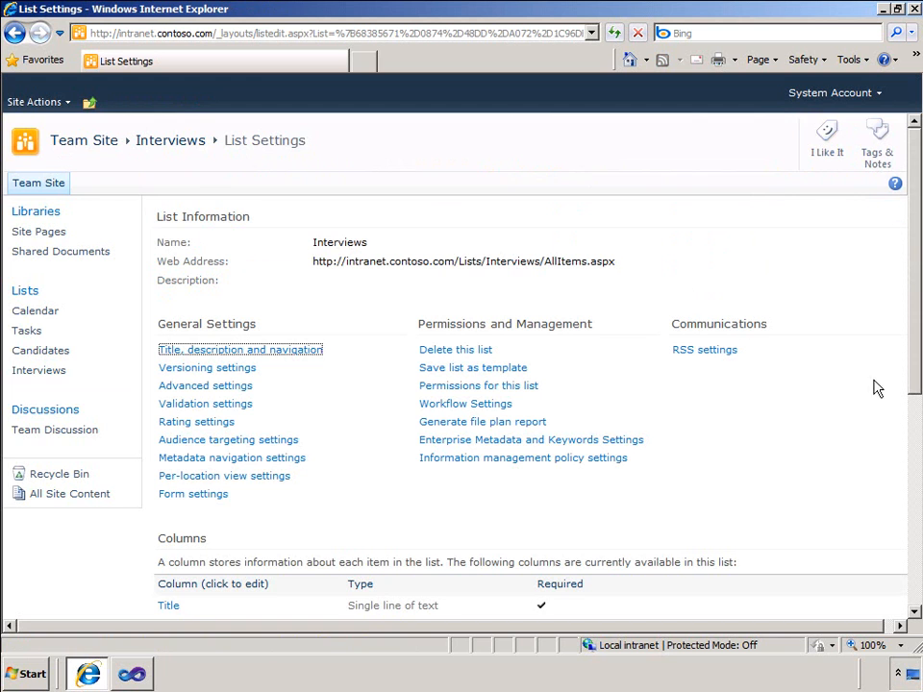
pyautogui.scroll(-3)
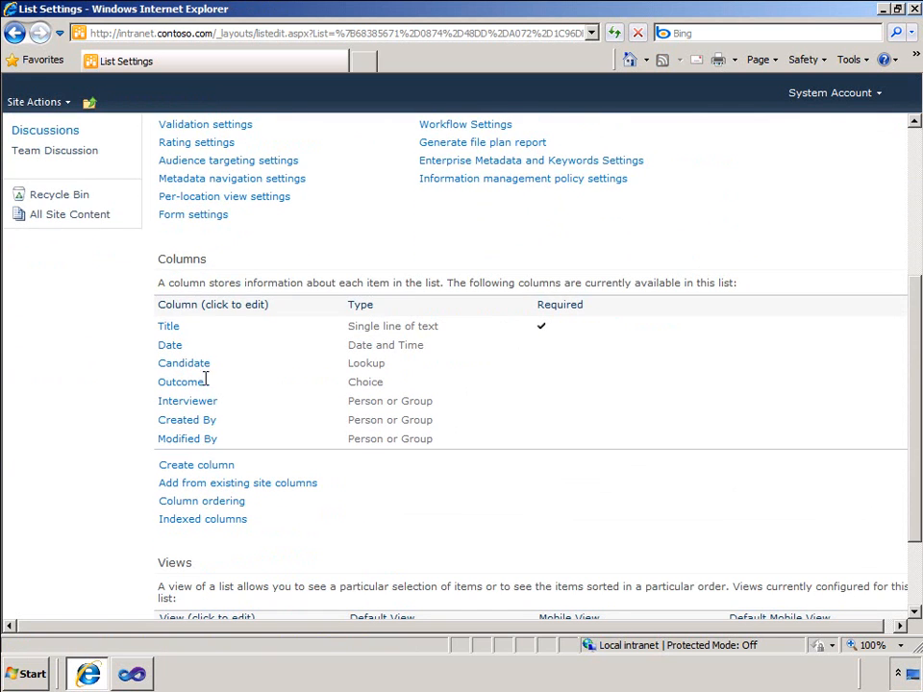
pyautogui.click(182, 363)
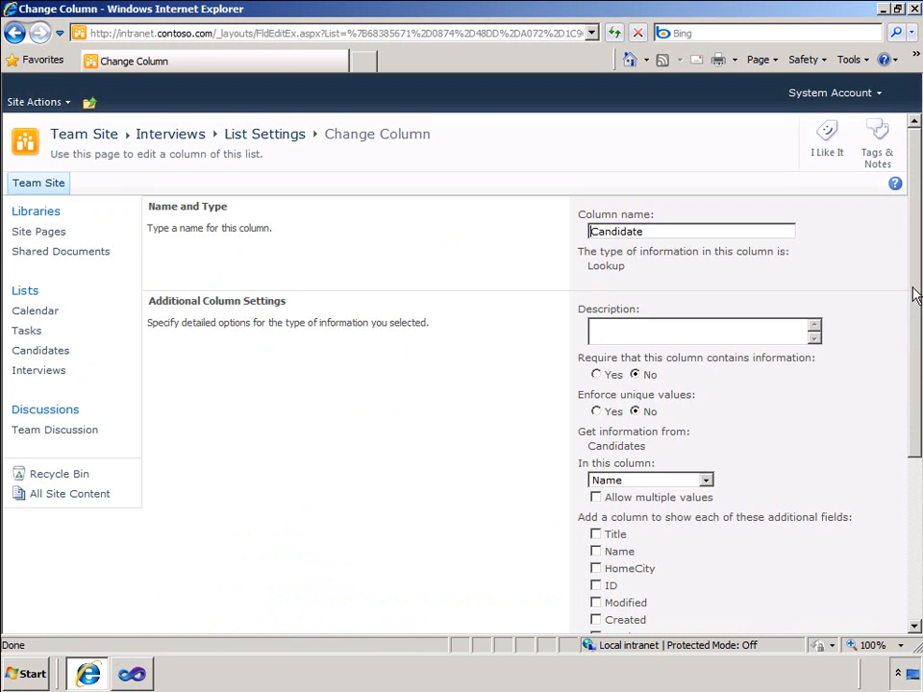
pyautogui.scroll(-3)
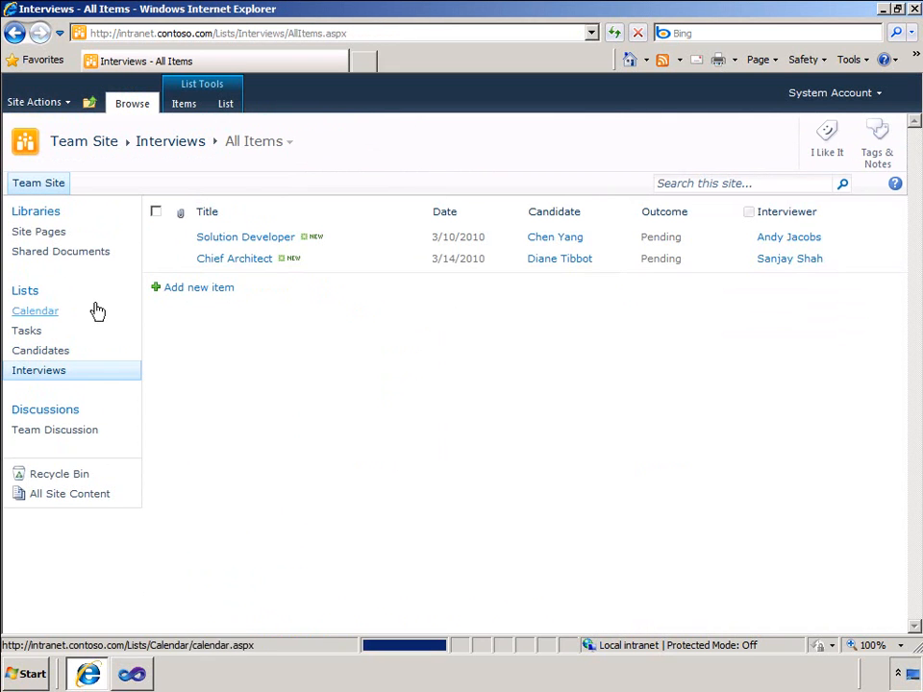
pyautogui.moveTo(171, 363)
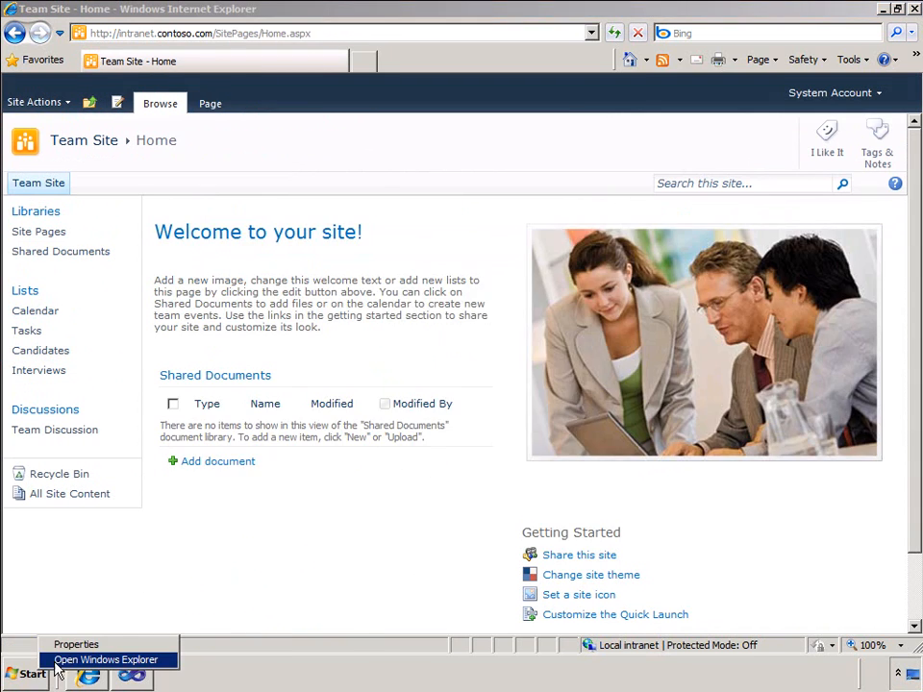
# Browse Explorer through Microsoft Shared\Web Server Extensions\14 into the BIN folder
pyautogui.click(104, 659)
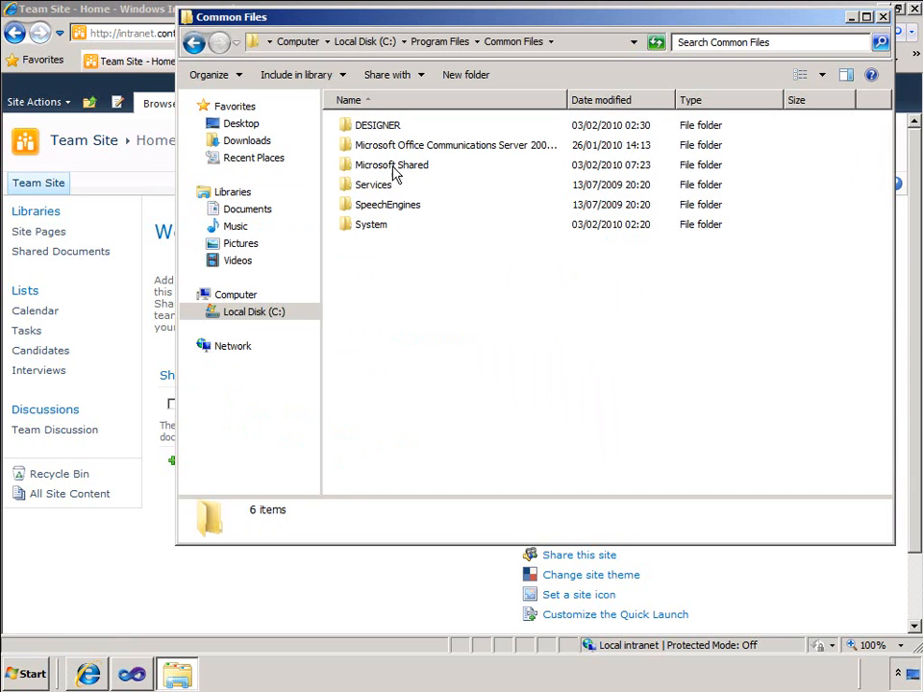
pyautogui.doubleClick(392, 164)
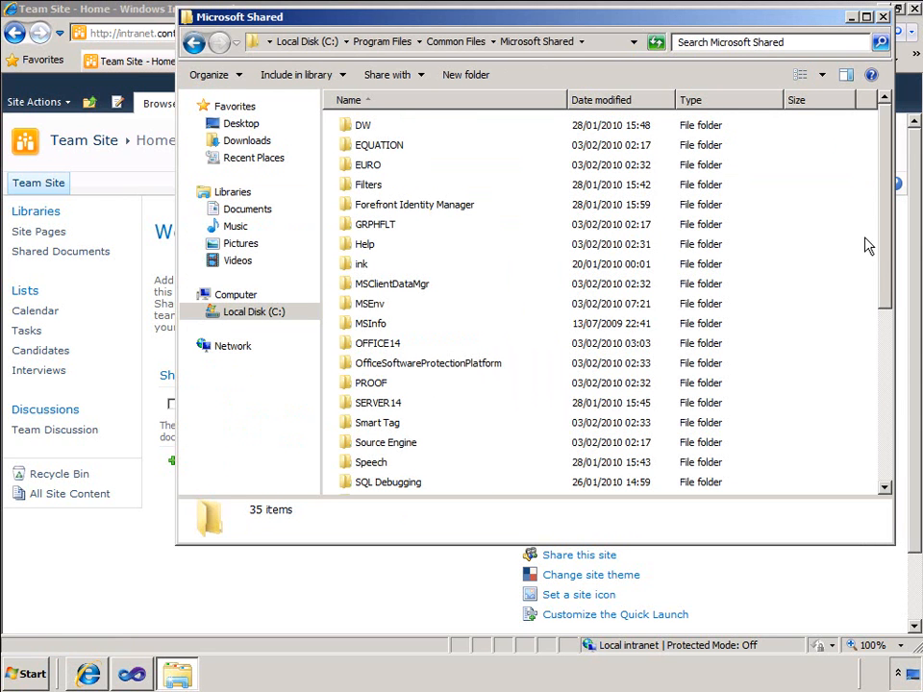
pyautogui.scroll(-3)
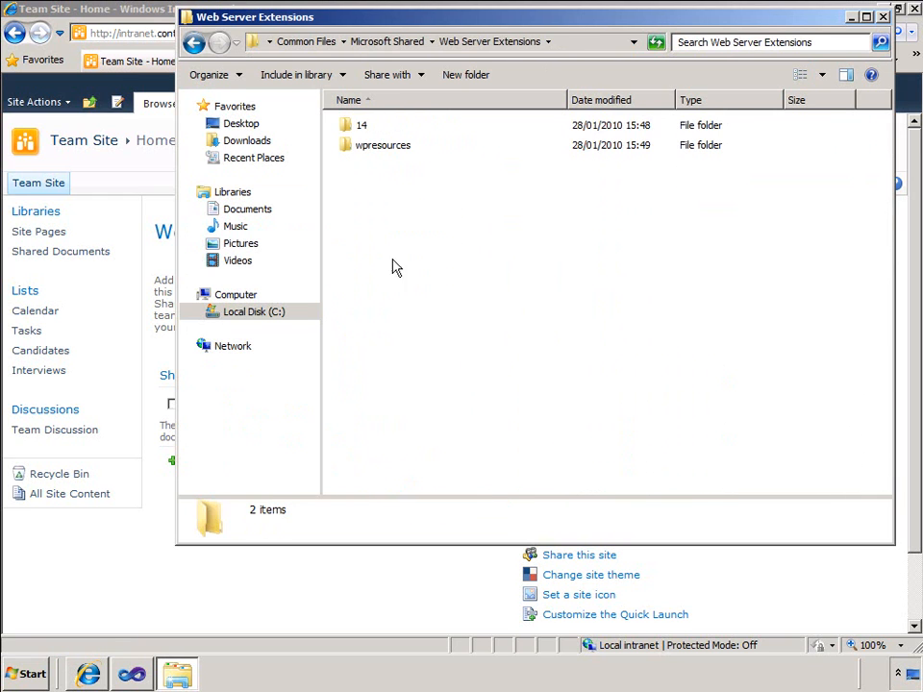
pyautogui.doubleClick(362, 125)
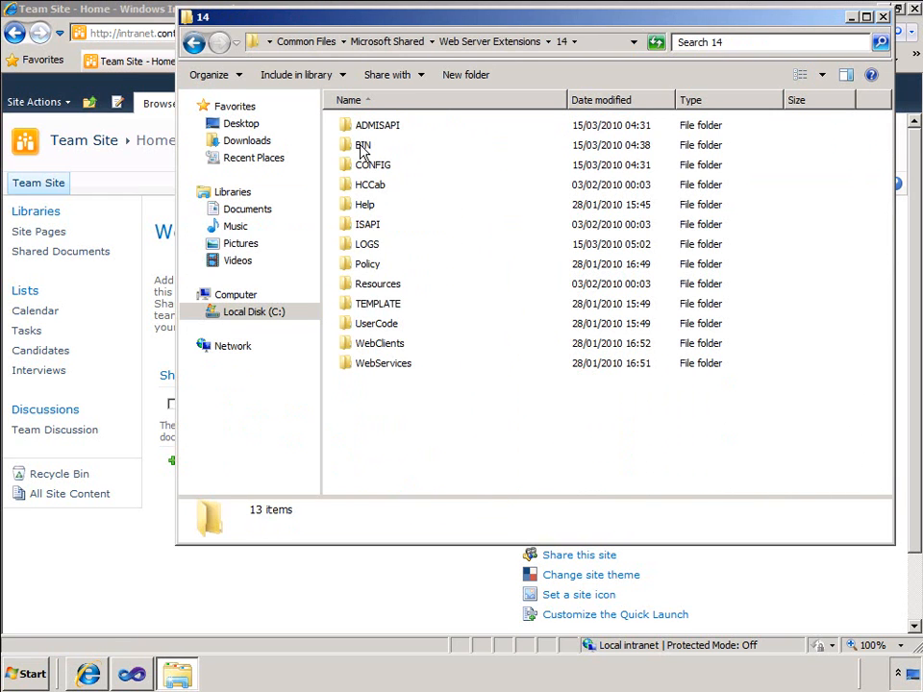
pyautogui.doubleClick(362, 144)
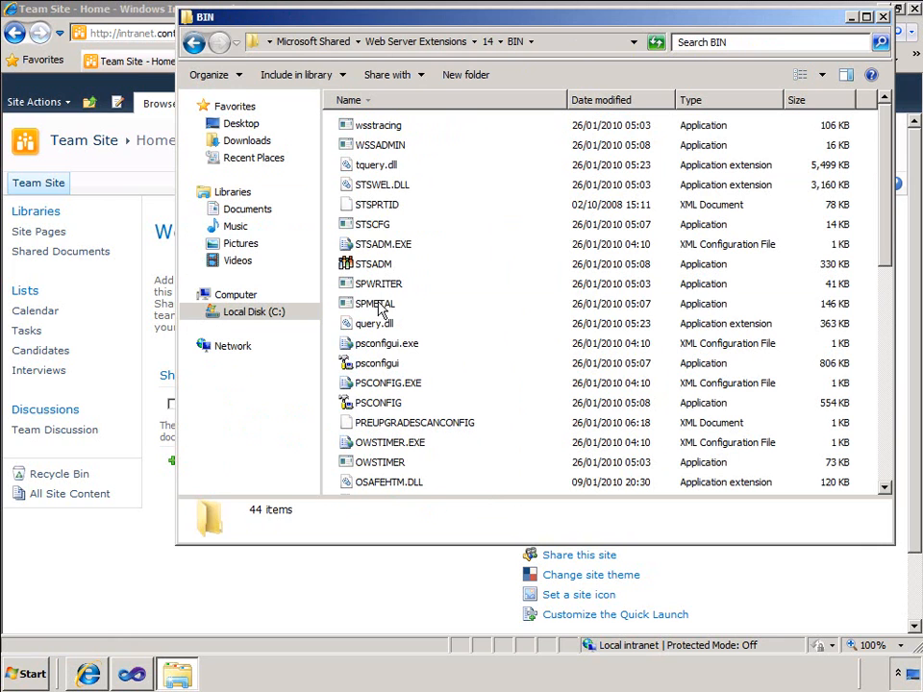
pyautogui.click(374, 303)
pyautogui.write('spmetal ')
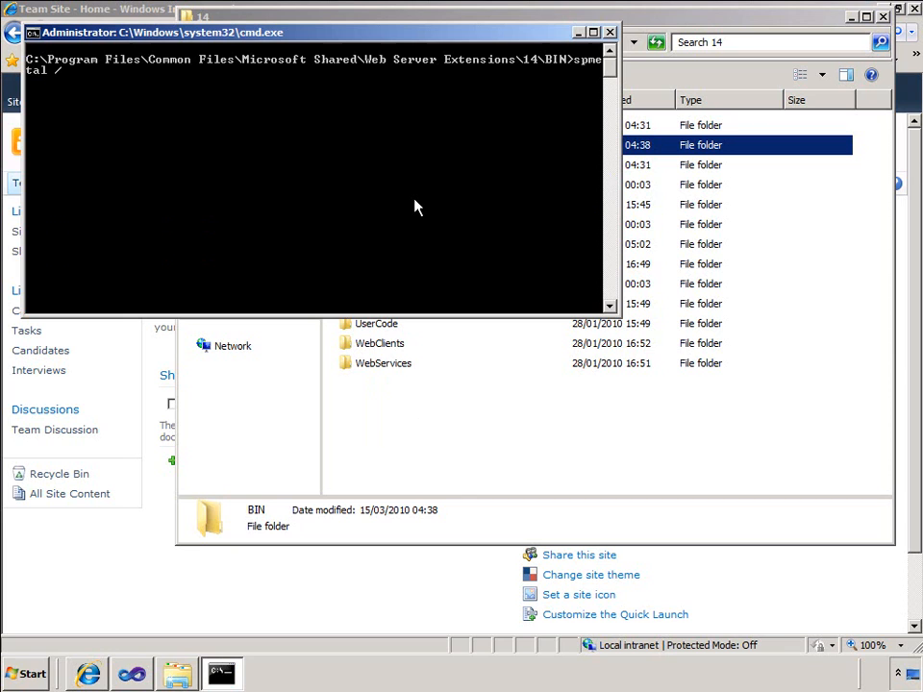
pyautogui.write('/web:')
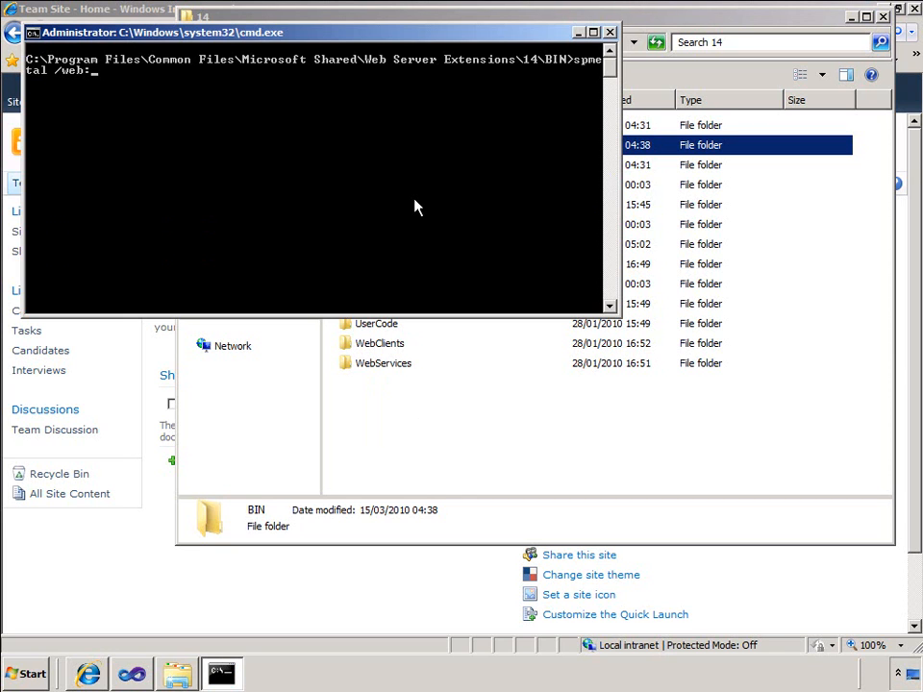
pyautogui.write('http://intr')
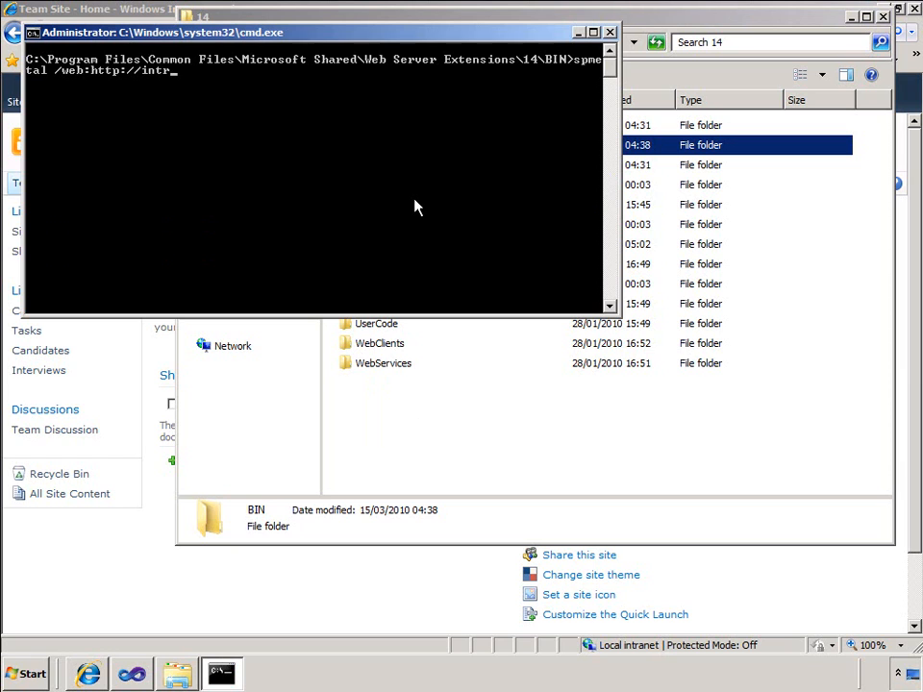
pyautogui.write('anet.contoso.com')
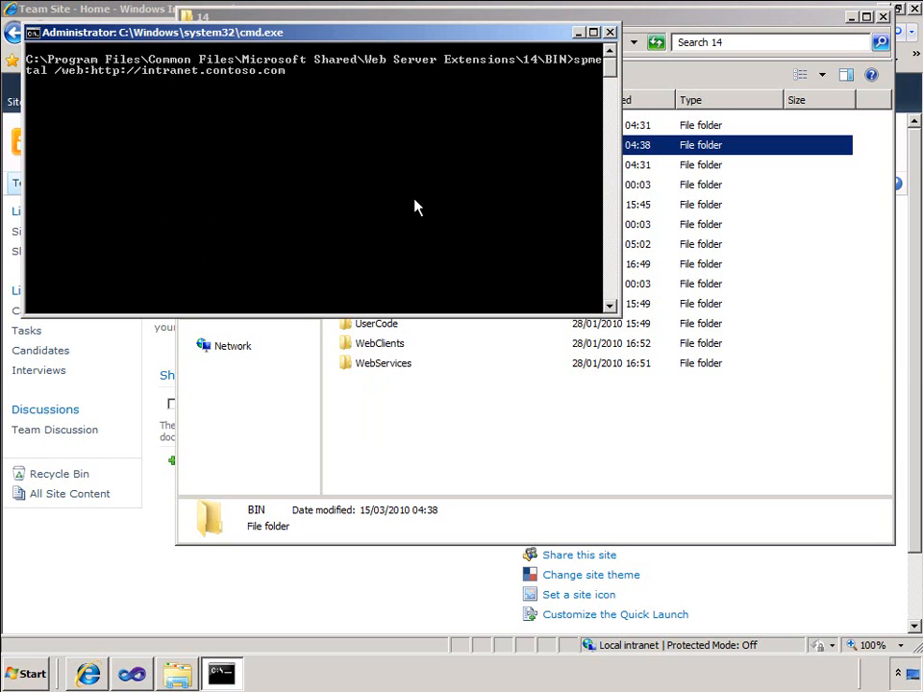
pyautogui.write('/code:c')
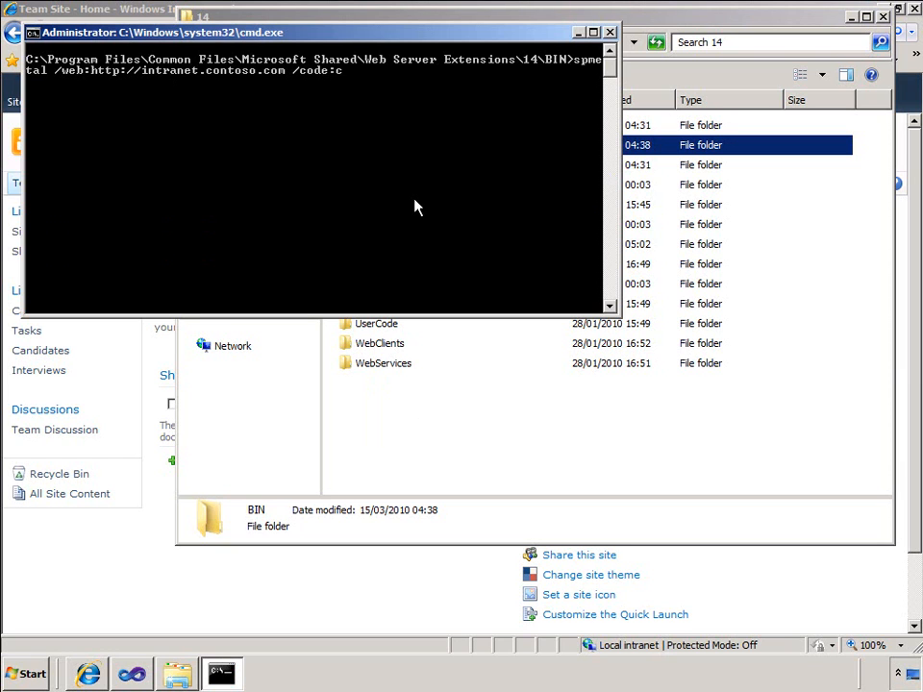
pyautogui.write(':\\temp\\entities')
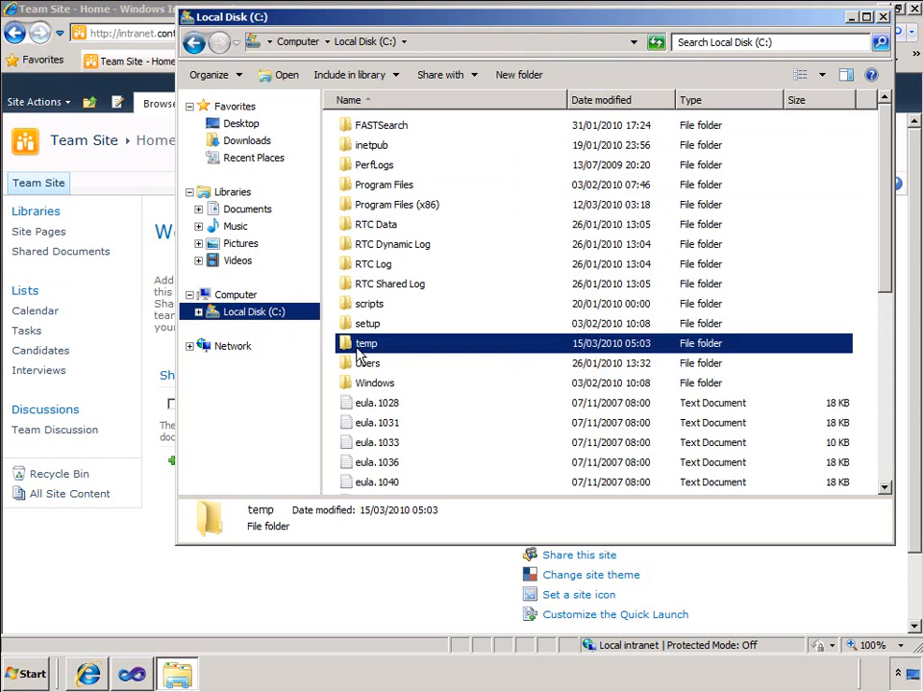
# Open C:\temp to check the generated entities file, then switch to Visual Studio
pyautogui.doubleClick(366, 343)
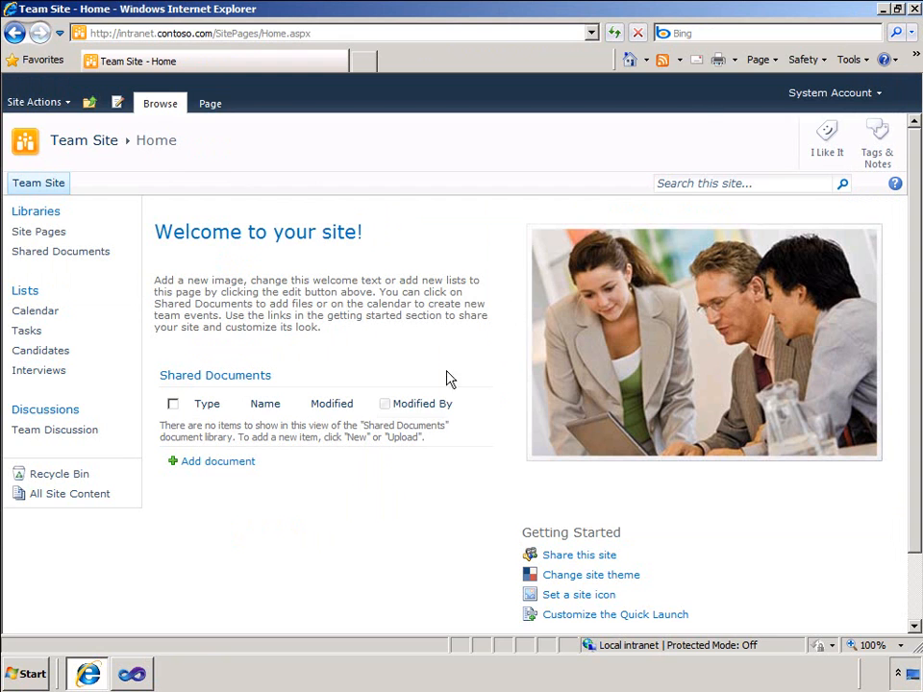
pyautogui.click(131, 673)
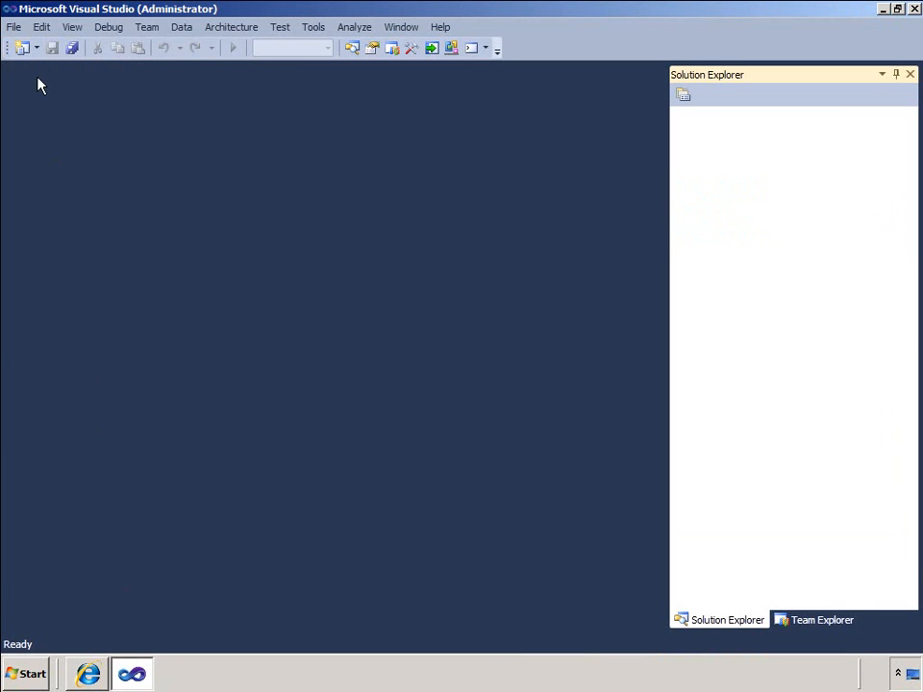
# Create a Visual Web Part project named InterviewSummary as a farm solution
pyautogui.click(13, 26)
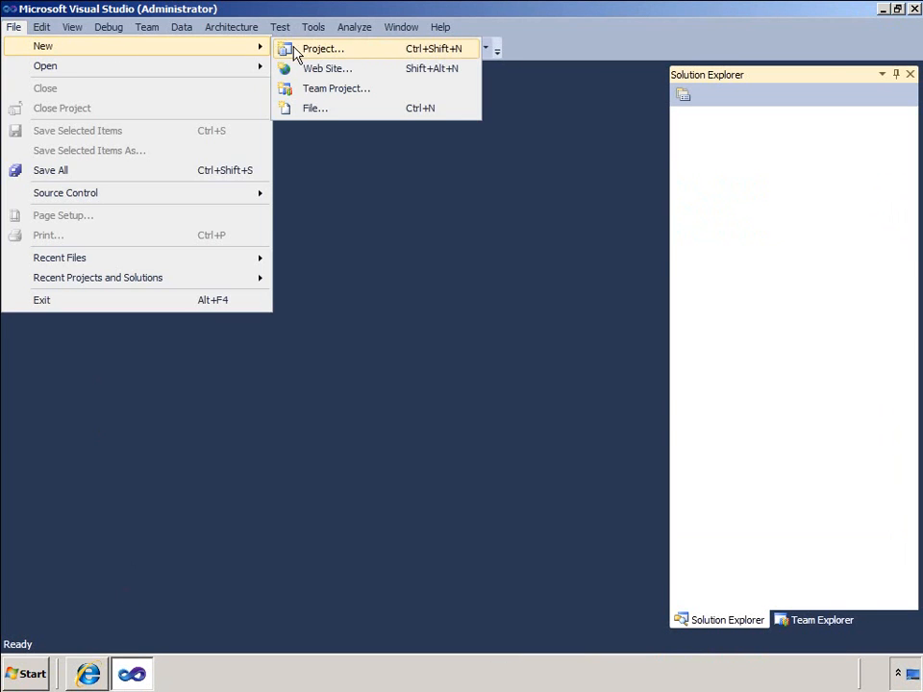
pyautogui.click(322, 48)
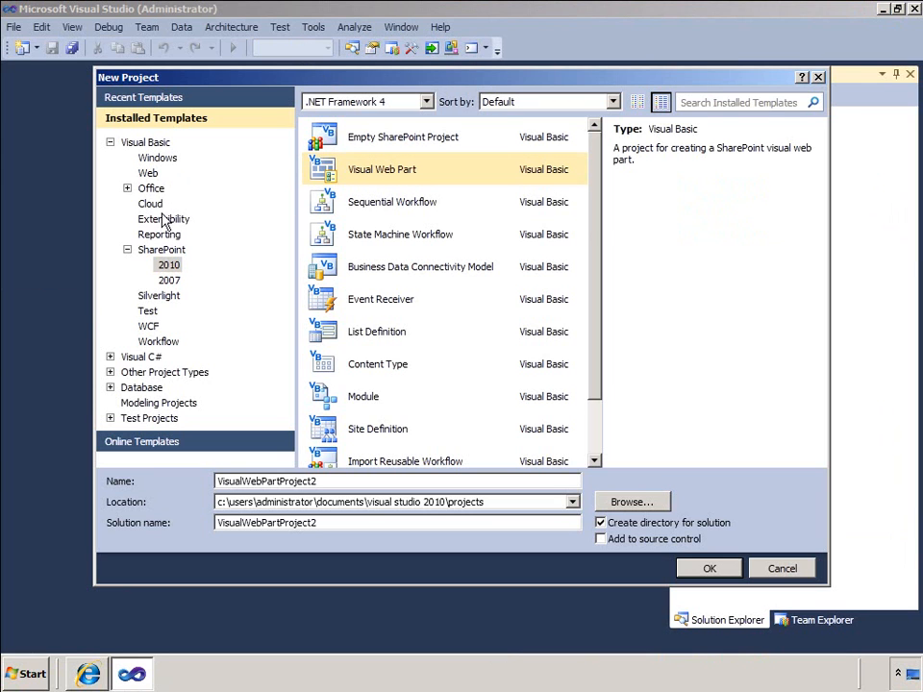
pyautogui.tripleClick(278, 481)
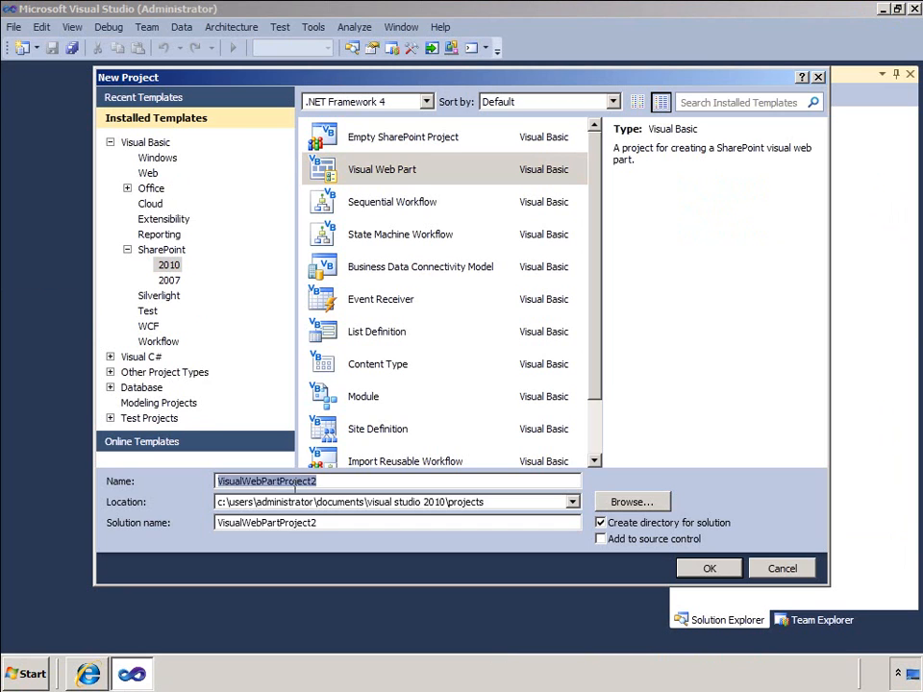
pyautogui.write('InterviewSummary')
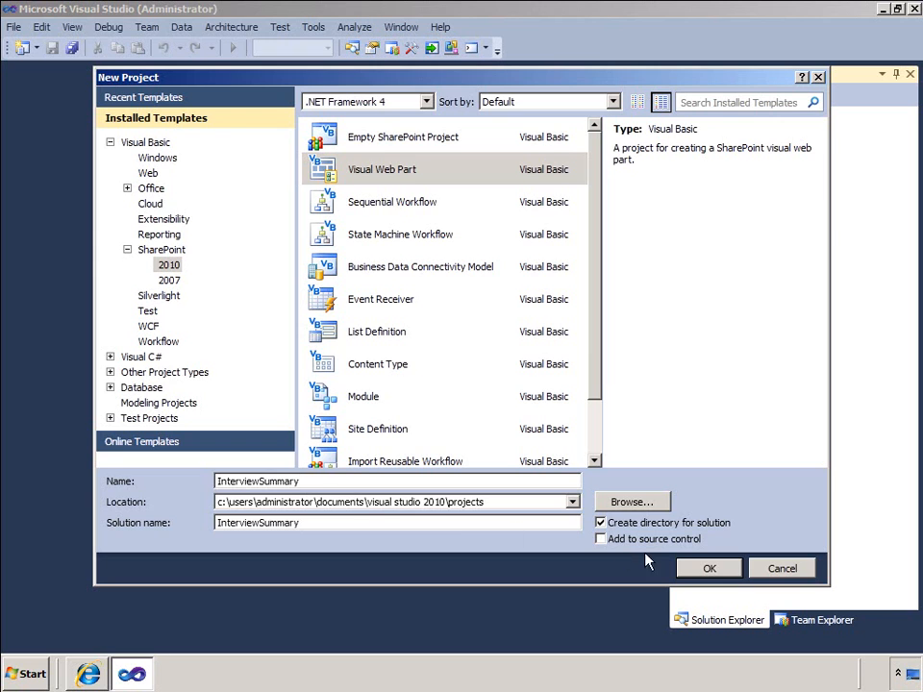
pyautogui.click(709, 568)
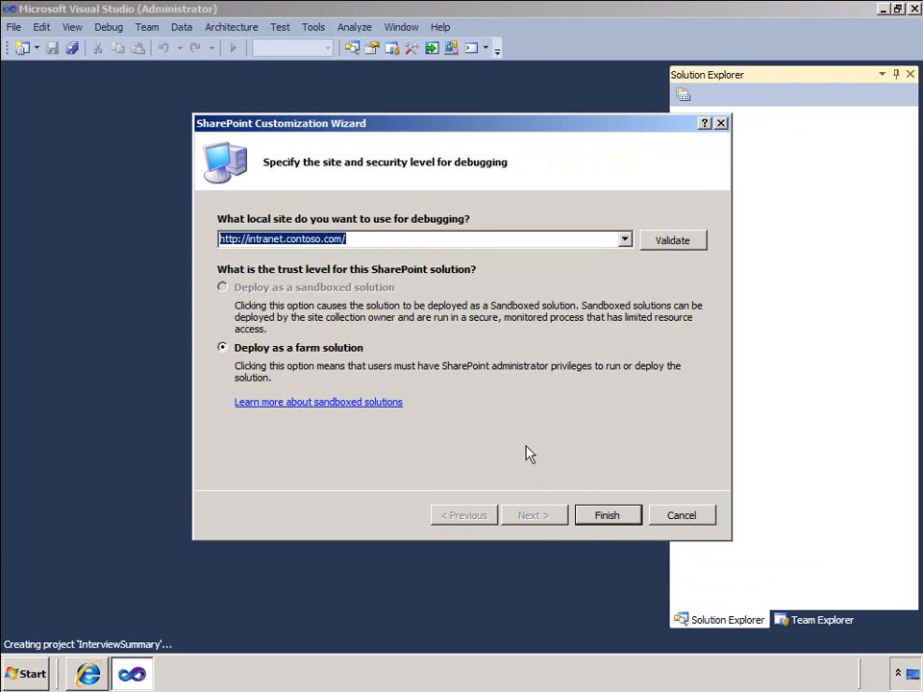
pyautogui.moveTo(330, 353)
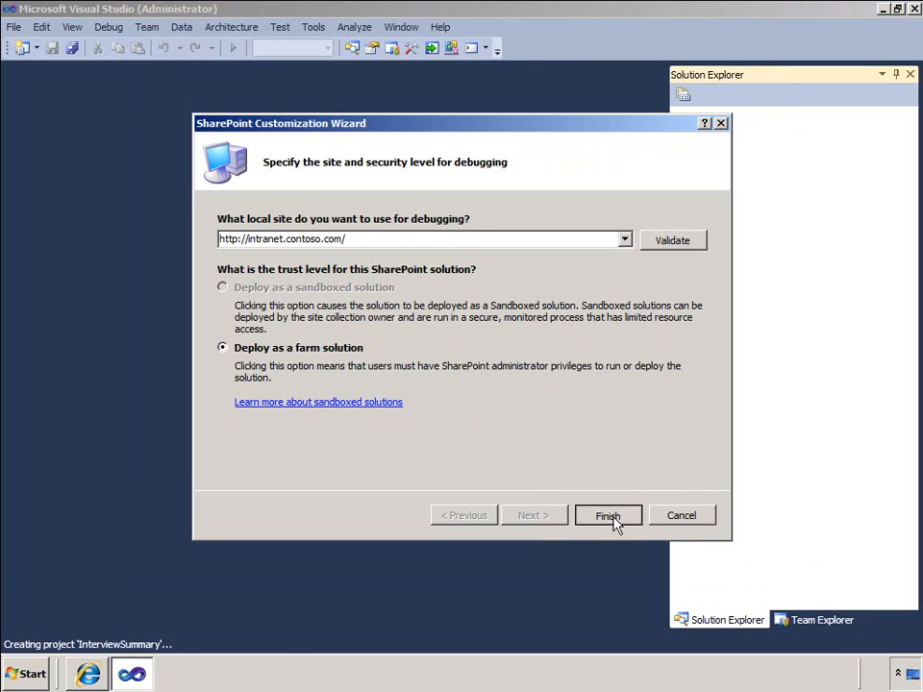
pyautogui.click(608, 515)
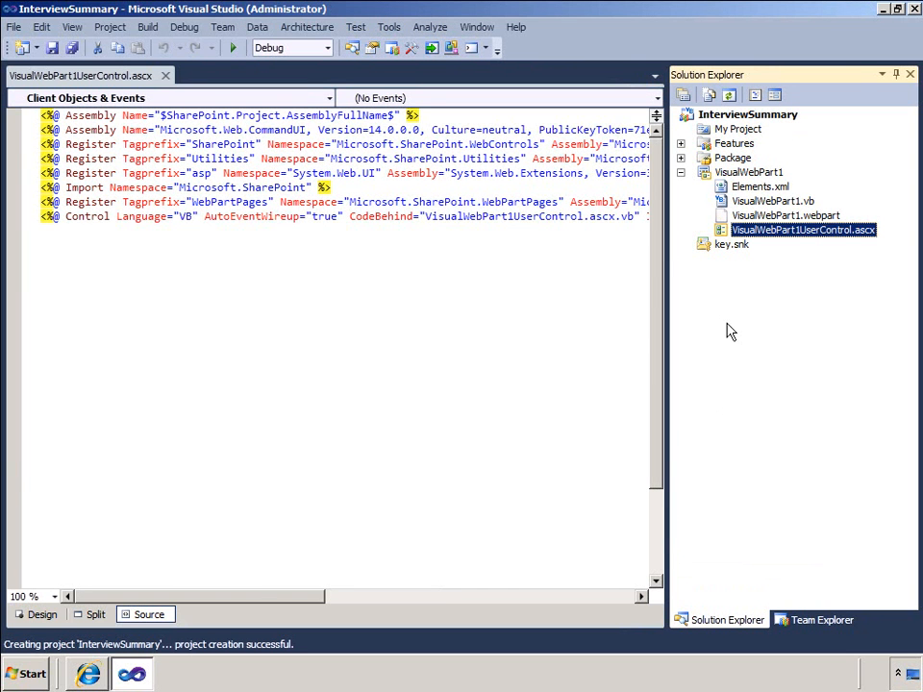
# Add a project reference to Microsoft.SharePoint.Linq.dll from the SharePoint ISAPI folder
pyautogui.rightClick(748, 114)
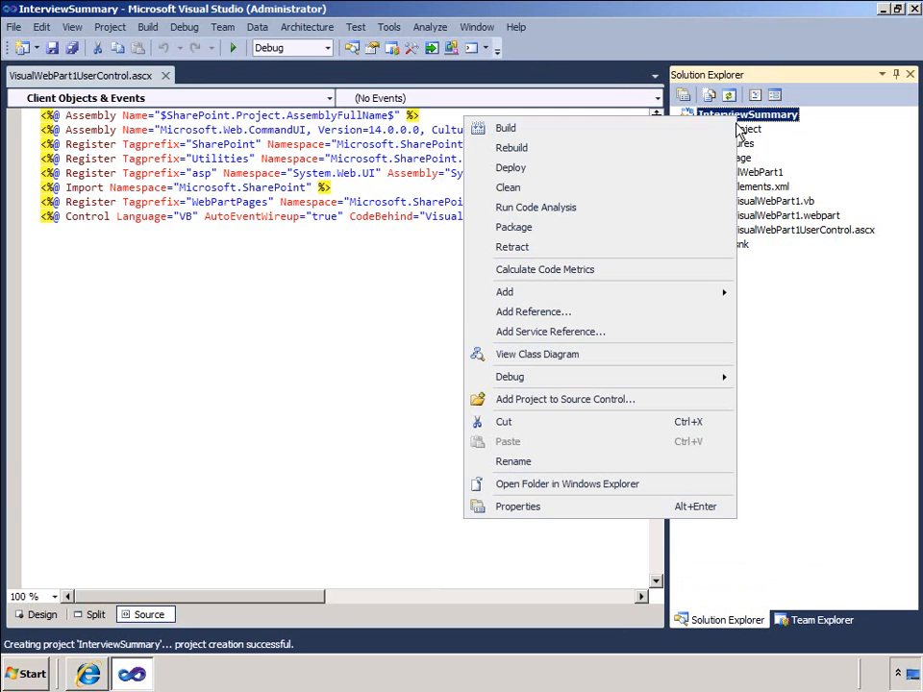
pyautogui.click(534, 312)
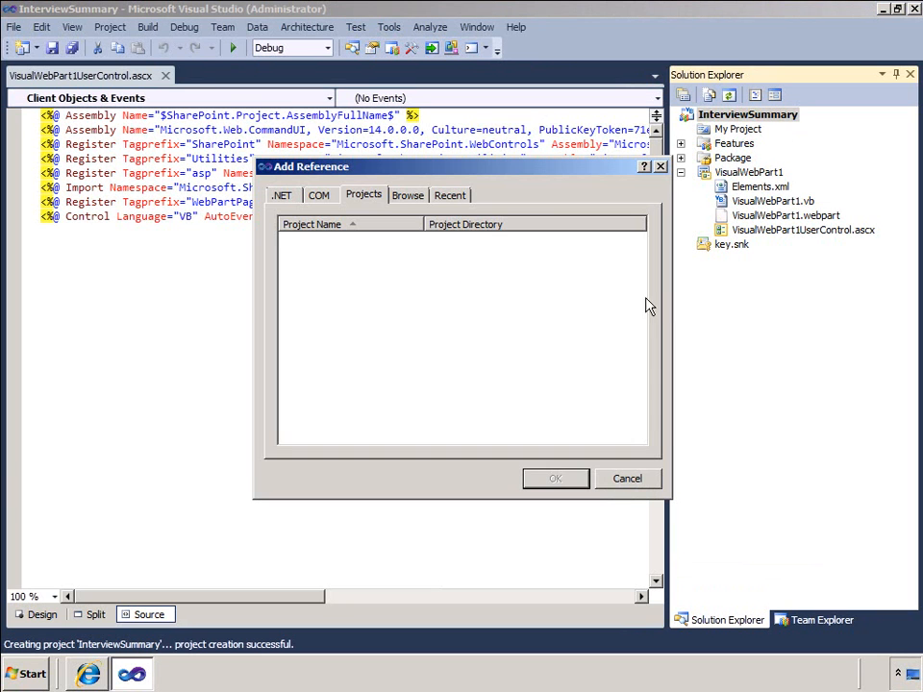
pyautogui.click(407, 194)
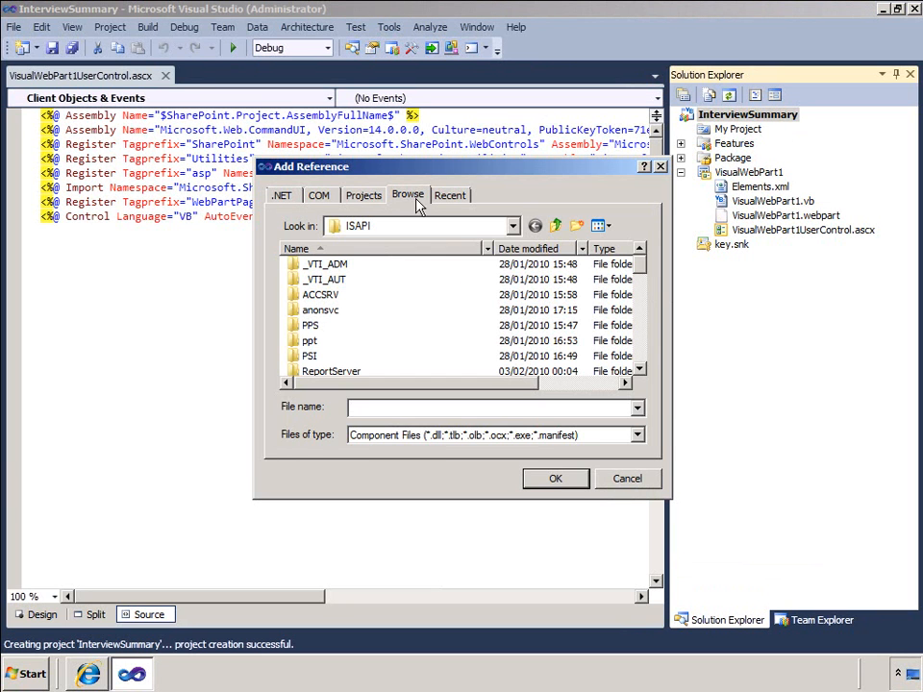
pyautogui.click(512, 226)
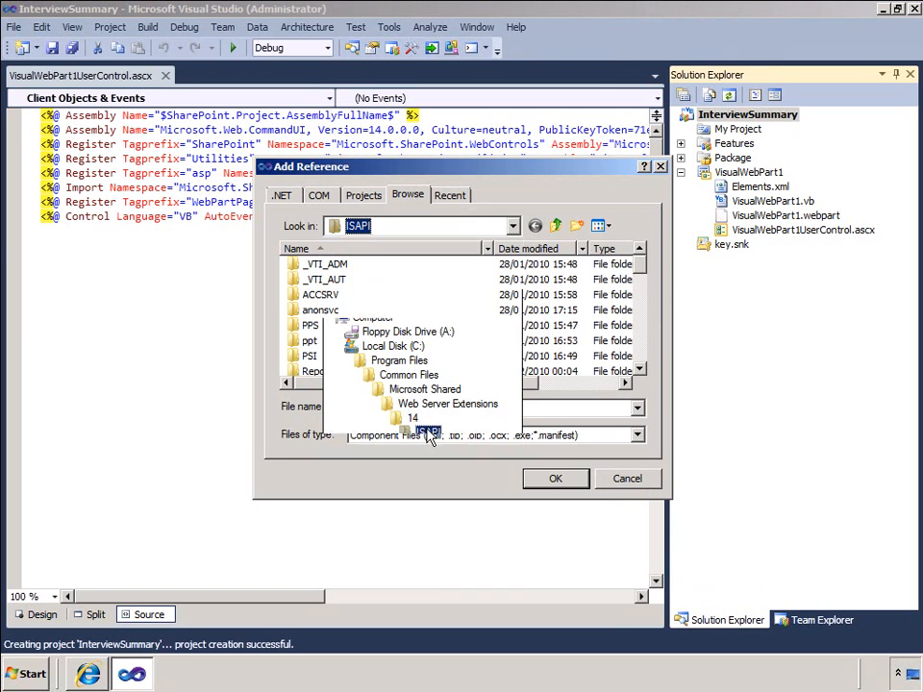
pyautogui.scroll(-3)
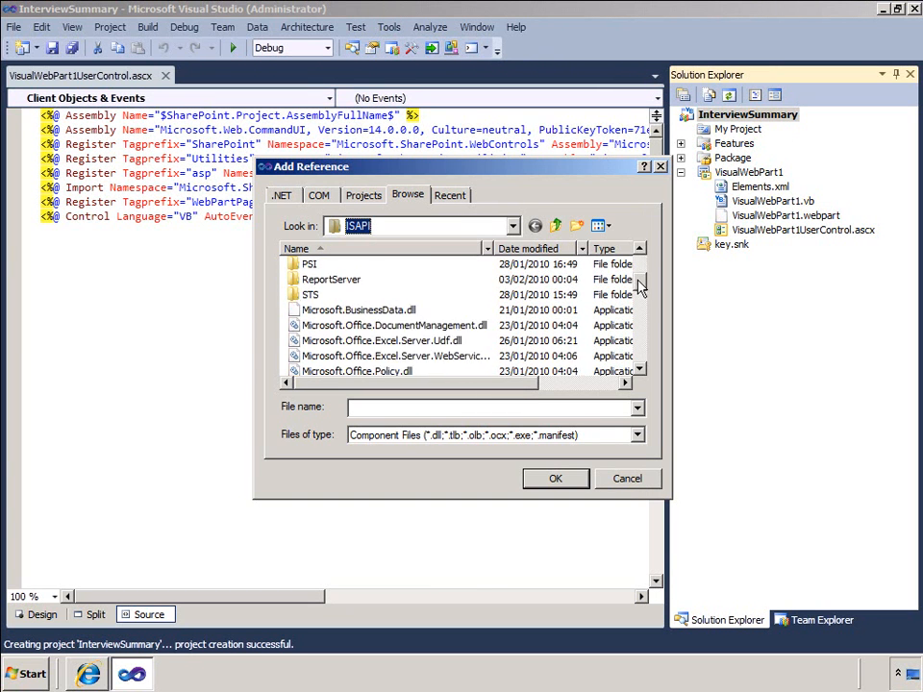
pyautogui.scroll(-3)
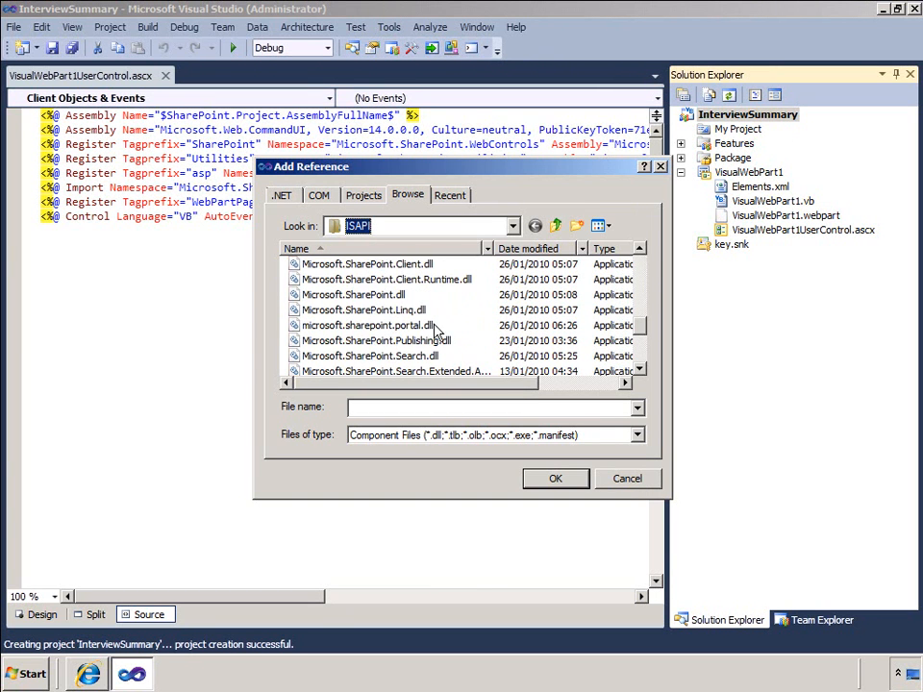
pyautogui.click(364, 310)
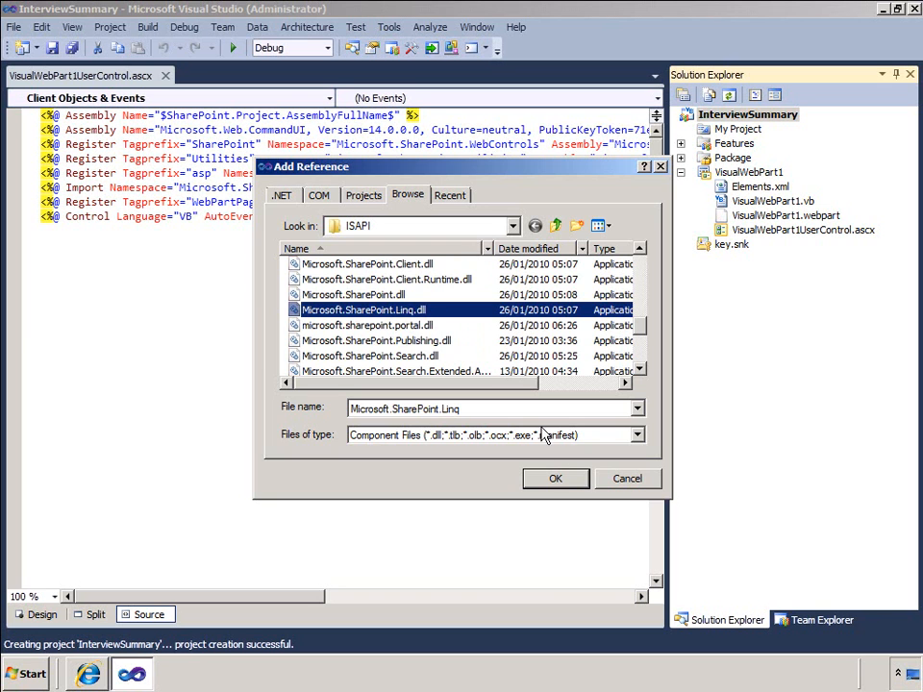
pyautogui.click(554, 477)
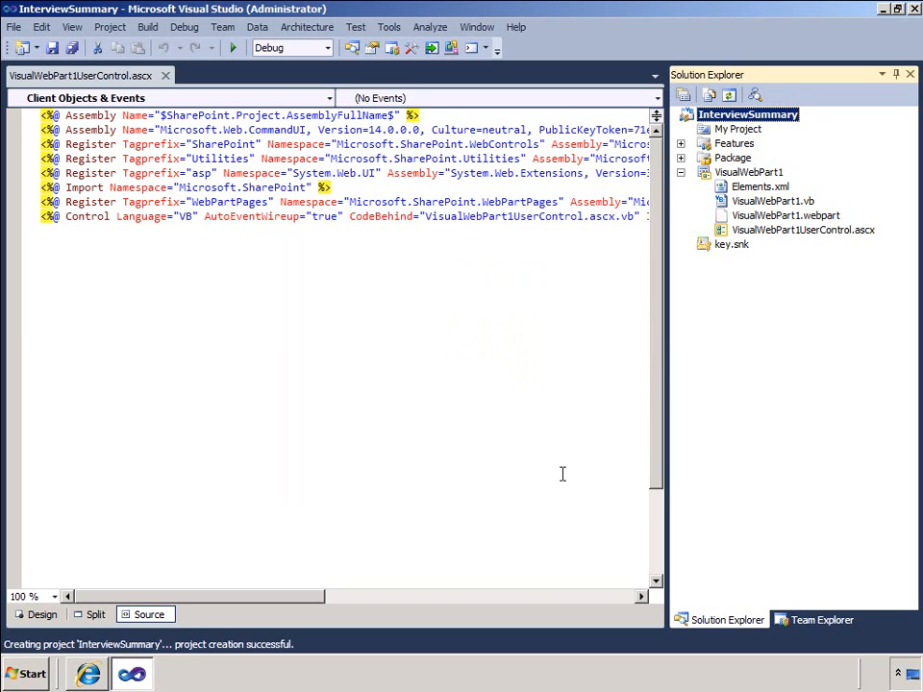
# Add the existing C:\temp\entities.vb file to the InterviewSummary project
pyautogui.rightClick(748, 114)
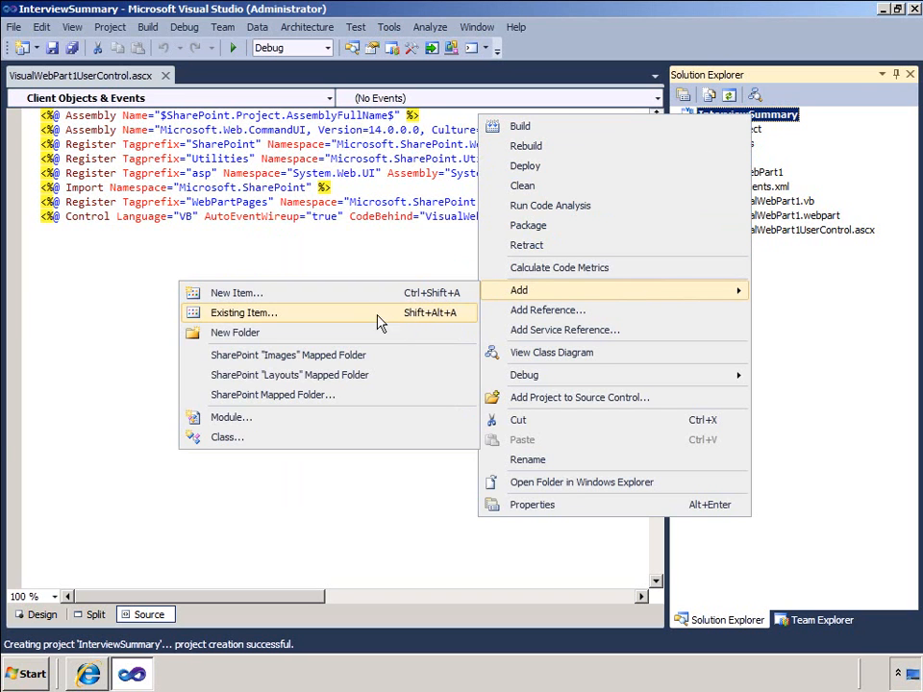
pyautogui.click(243, 312)
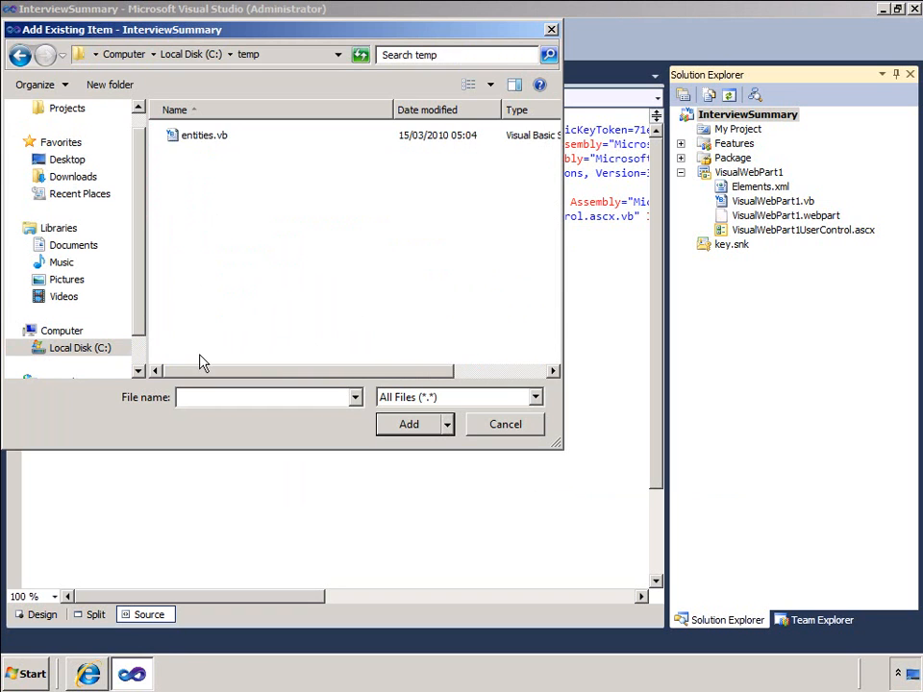
pyautogui.click(203, 135)
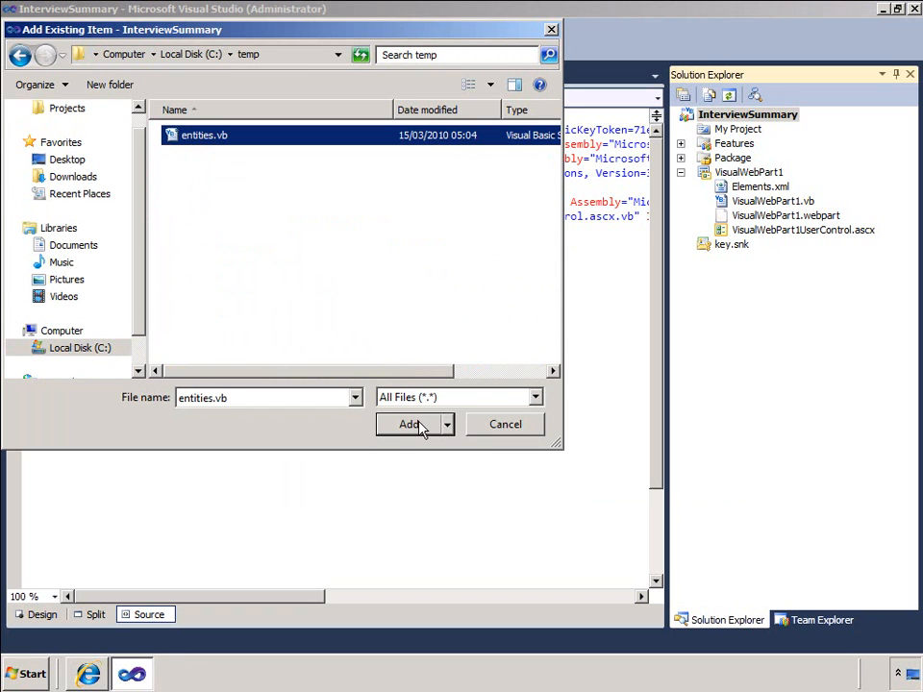
pyautogui.click(410, 424)
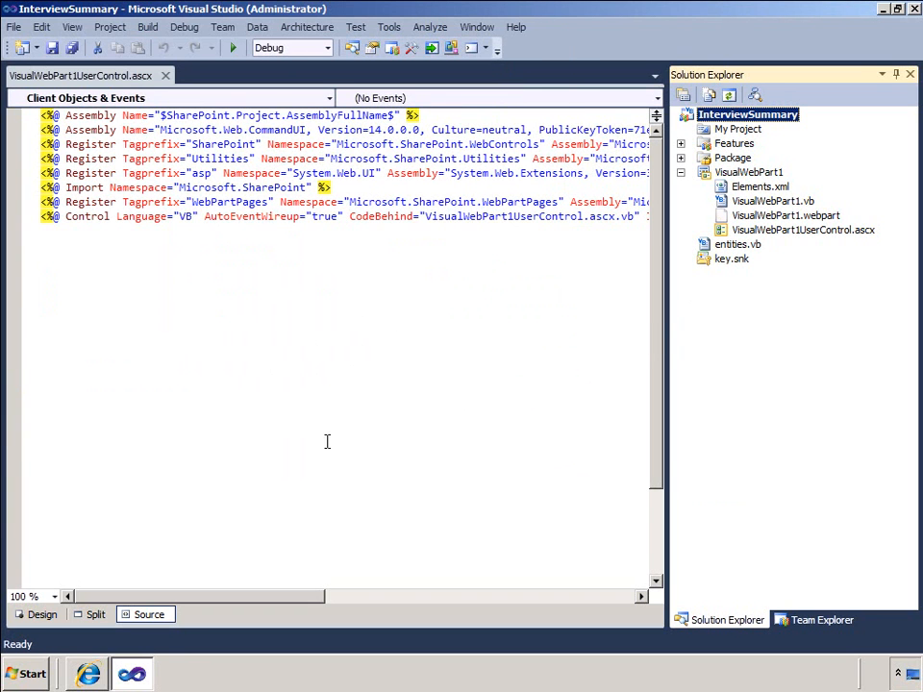
# In Design view, place a TreeView from the Toolbox, then open the code-behind
pyautogui.click(40, 615)
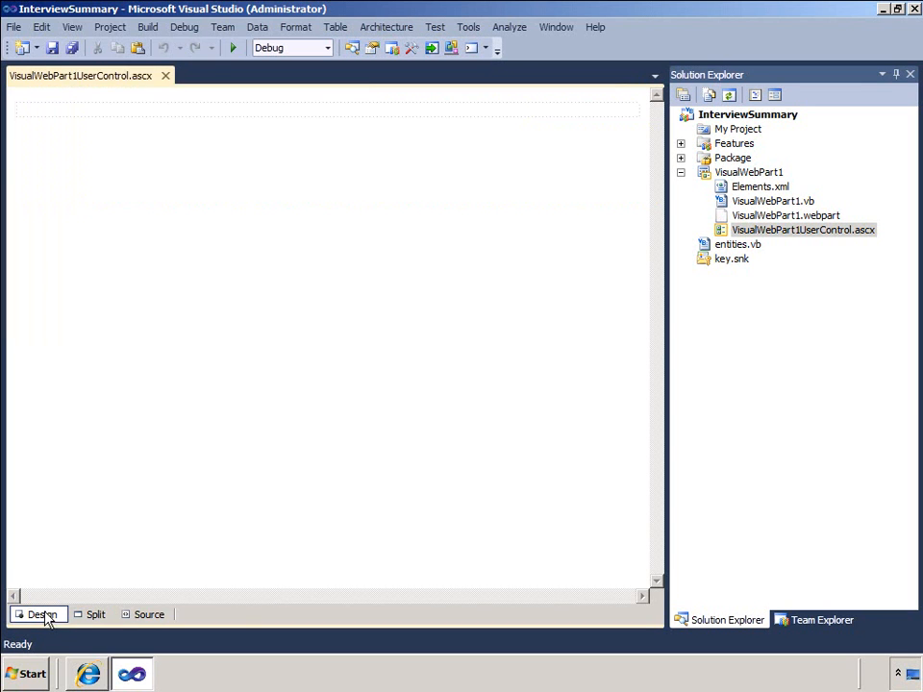
pyautogui.click(71, 26)
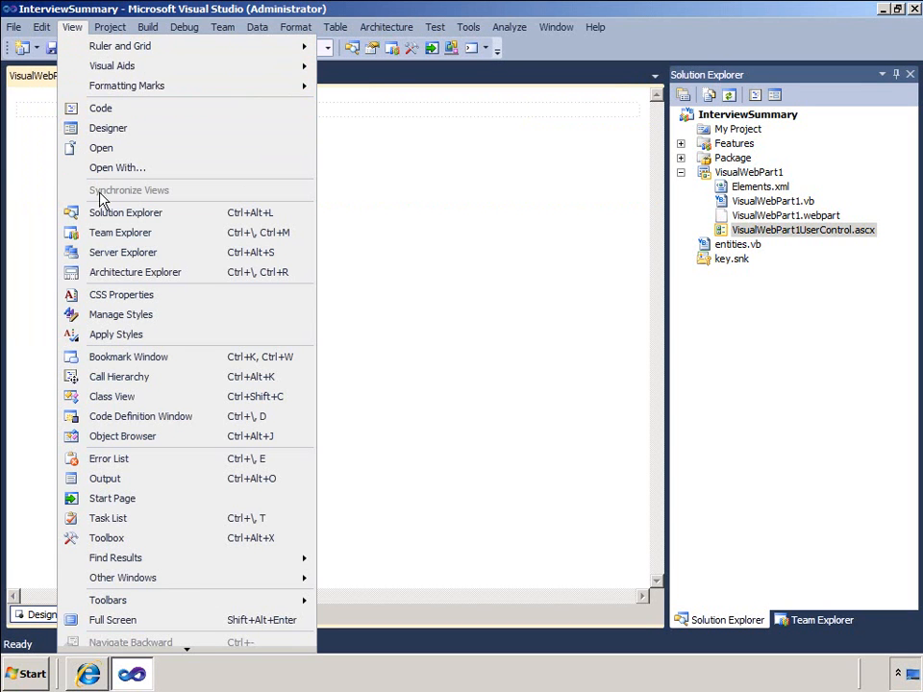
pyautogui.click(106, 537)
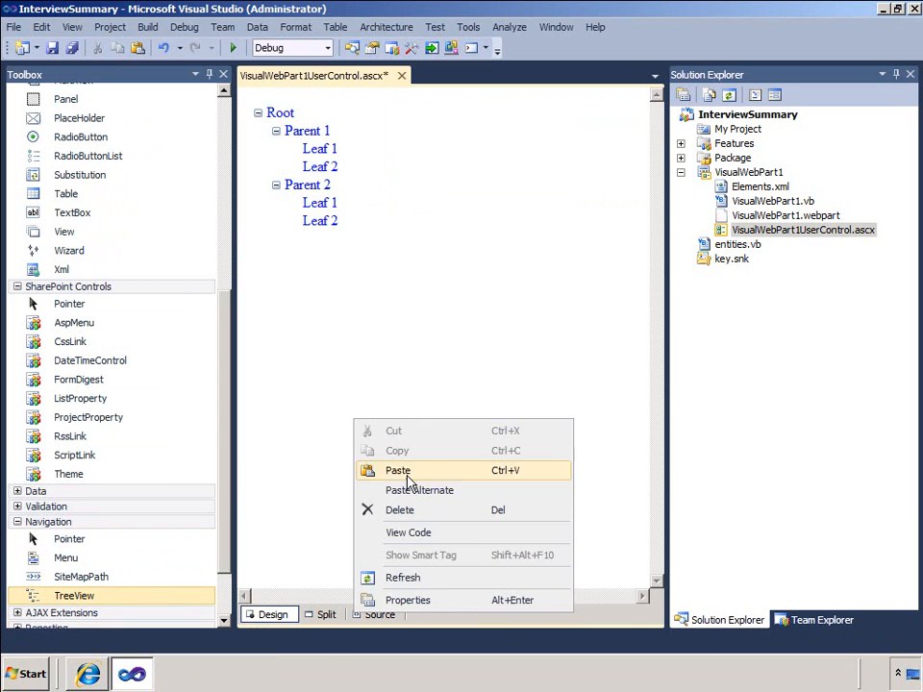
pyautogui.click(407, 533)
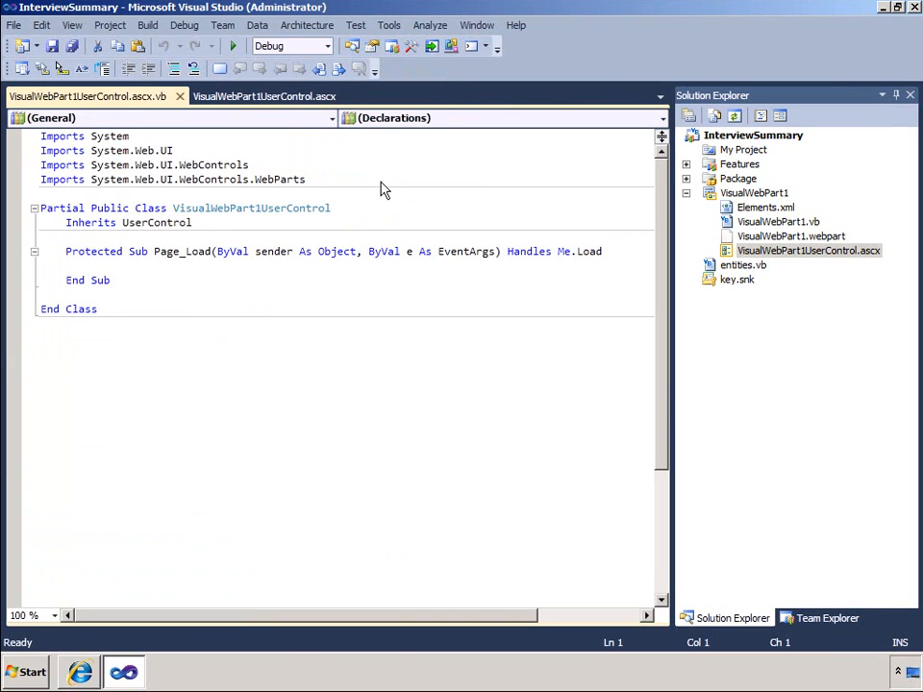
# Add Imports statements for Microsoft.SharePoint.Linq and System.Linq
pyautogui.doubleClick(279, 180)
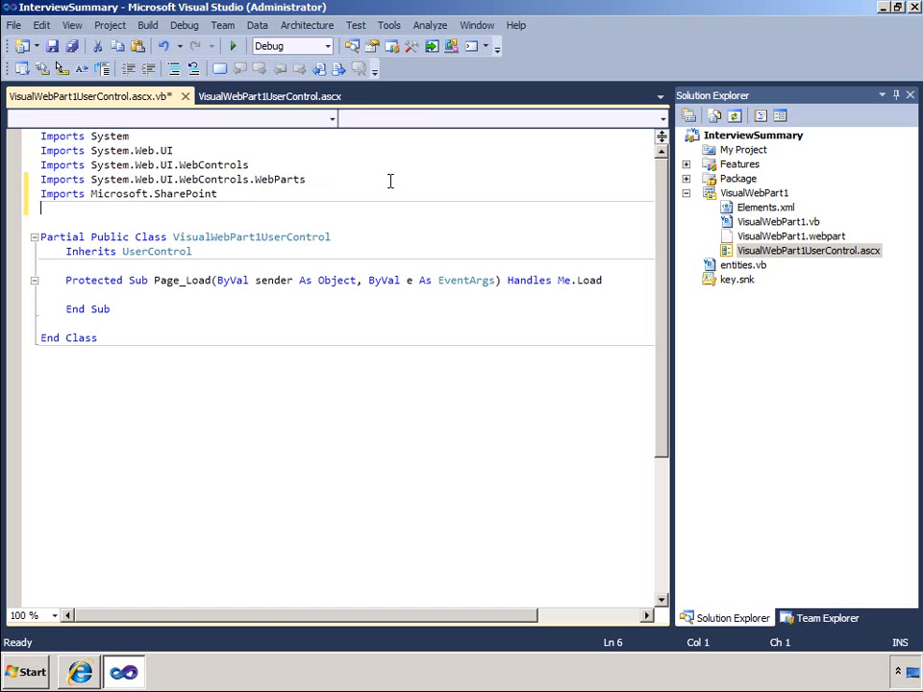
pyautogui.write('Imports Microsoft.SharePoint.Linq')
pyautogui.click(346, 294)
pyautogui.write('D')
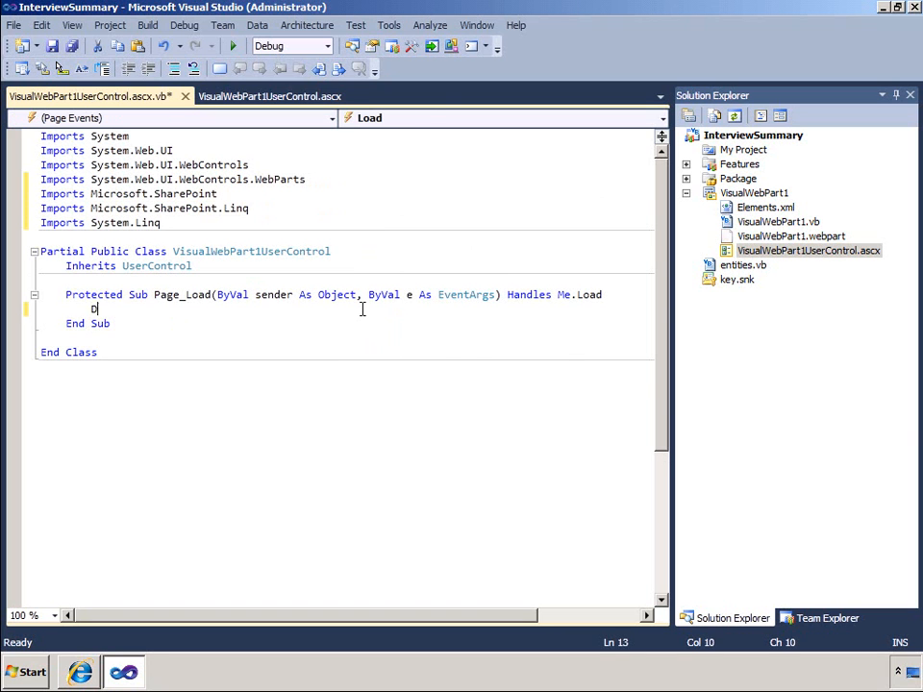
pyautogui.write('im')
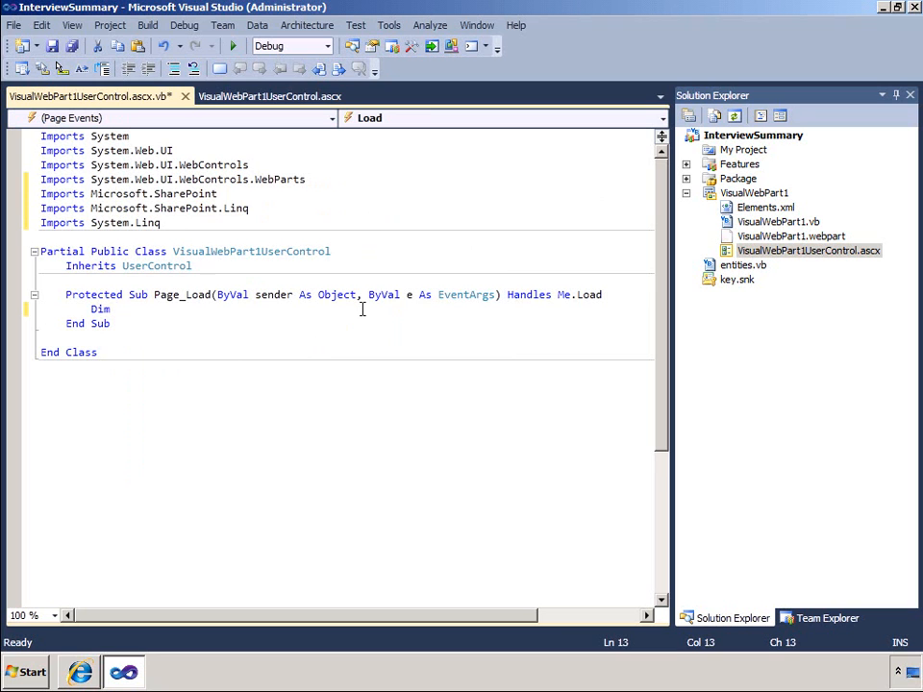
# In Page_Load declare thisWeb As SPWeb, an EntitiesDataContext for intranet.contoso.com, and Try
pyautogui.write('thisWeb As')
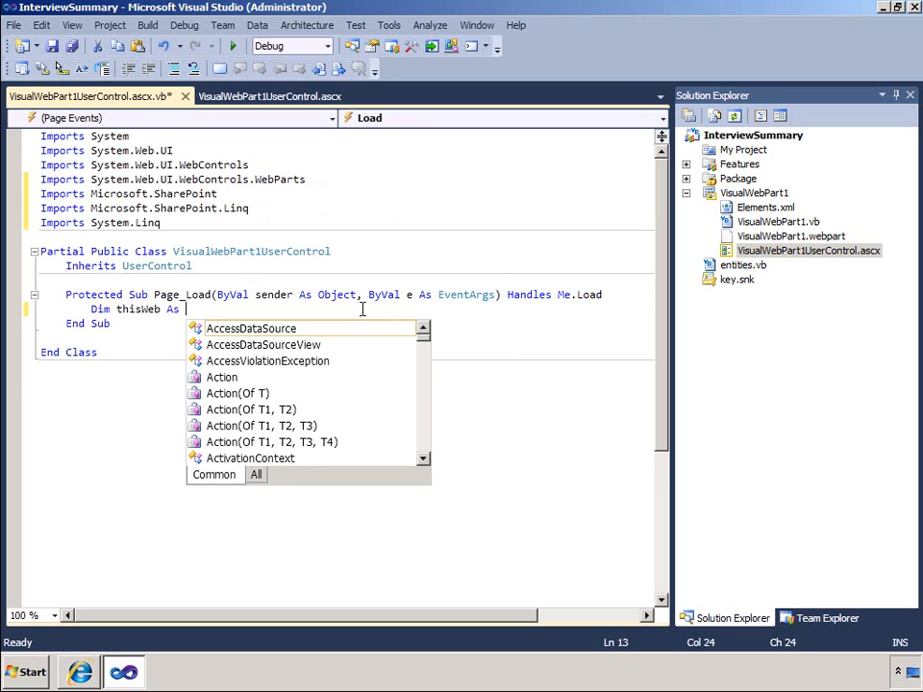
pyautogui.write('SPWeb = SPContext.Current.Web')
pyautogui.write('Using ctx As ')
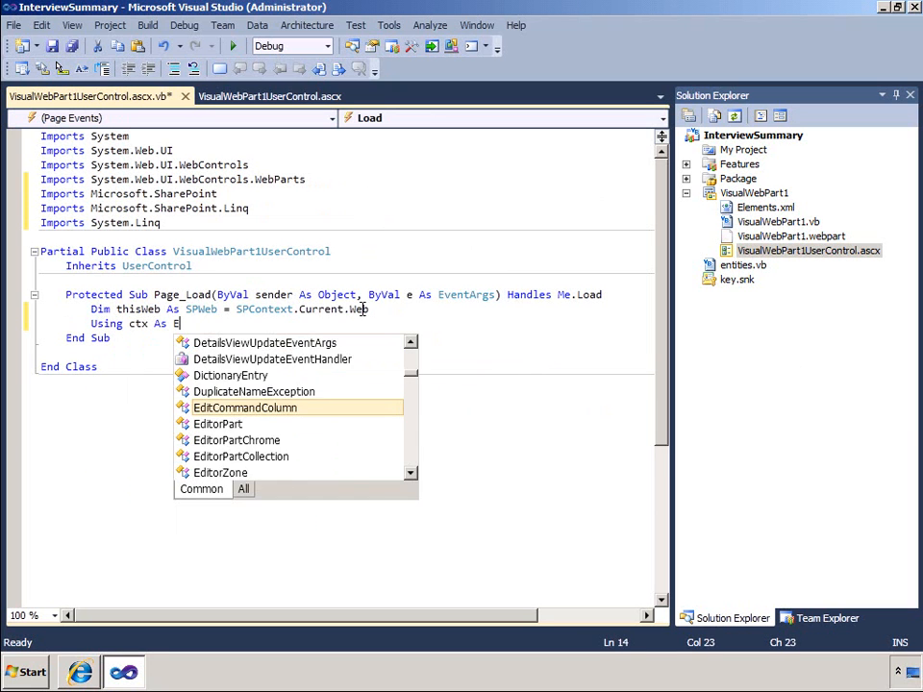
pyautogui.write('EntitiesDataContext = New Ent')
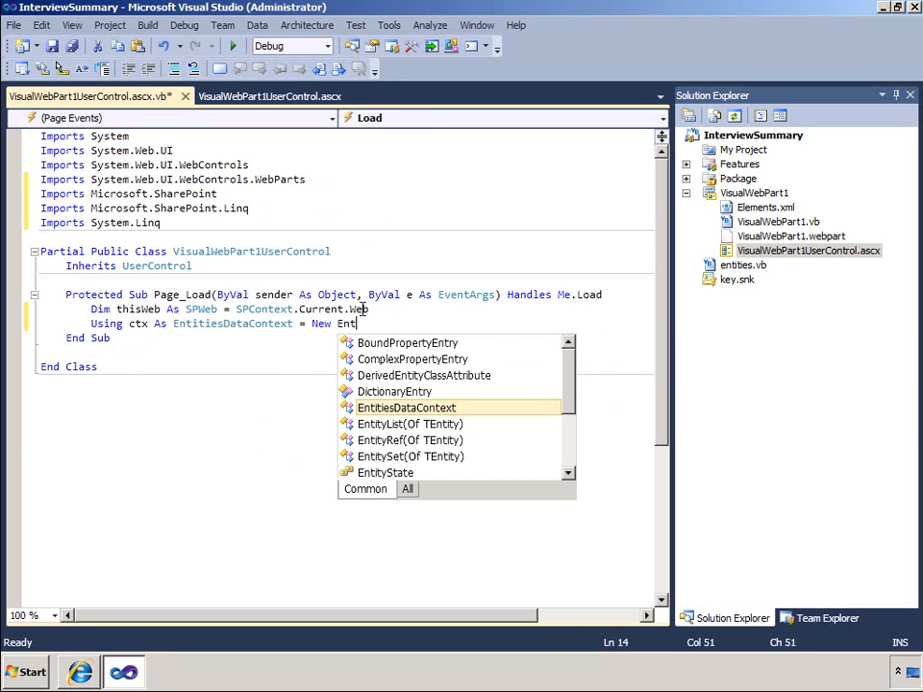
pyautogui.write('itiesDataContext("http://in')
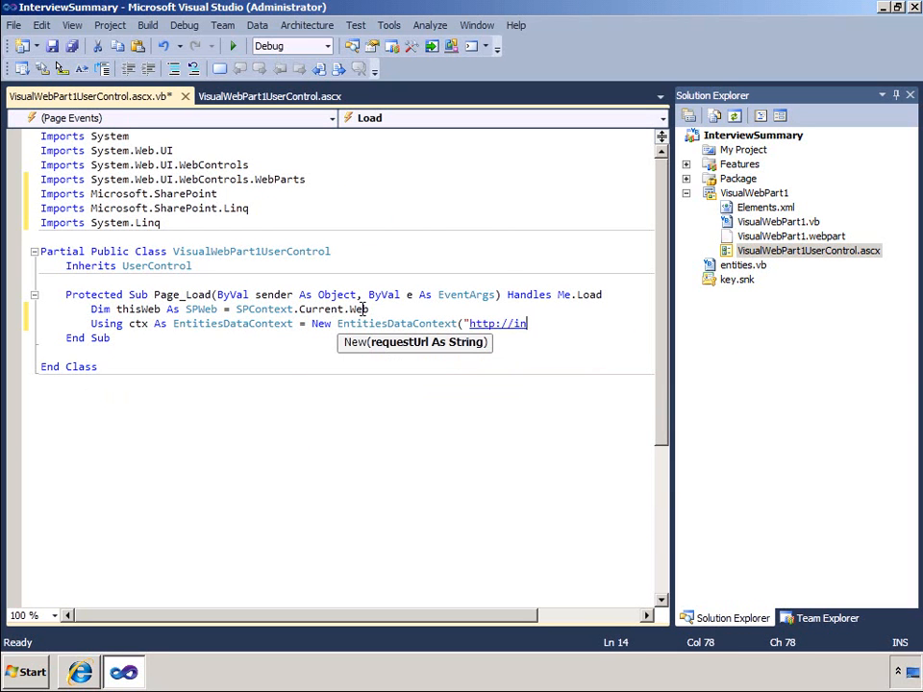
pyautogui.write('tranet.contoso.com')
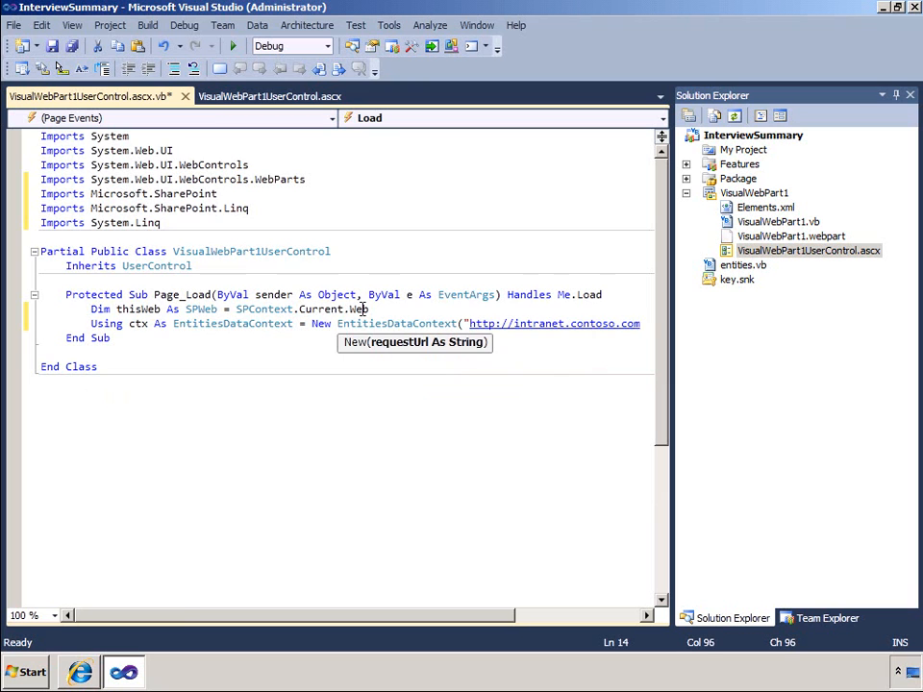
pyautogui.write('Try')
pyautogui.write('Dim')
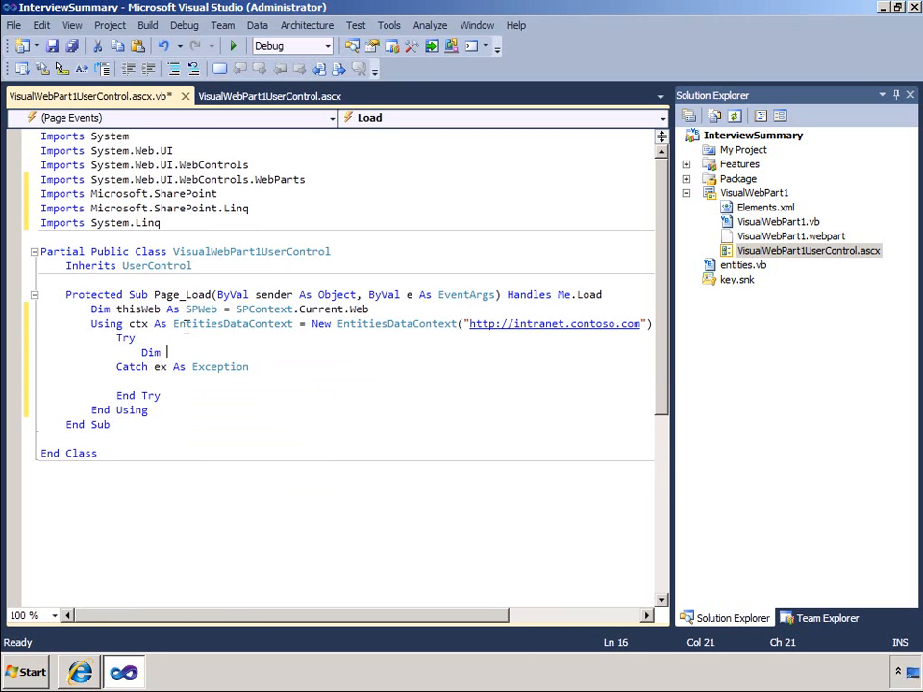
# Start a LINQ query over ctx.Interviews, selecting the interview title
pyautogui.write('query = From interviews in')
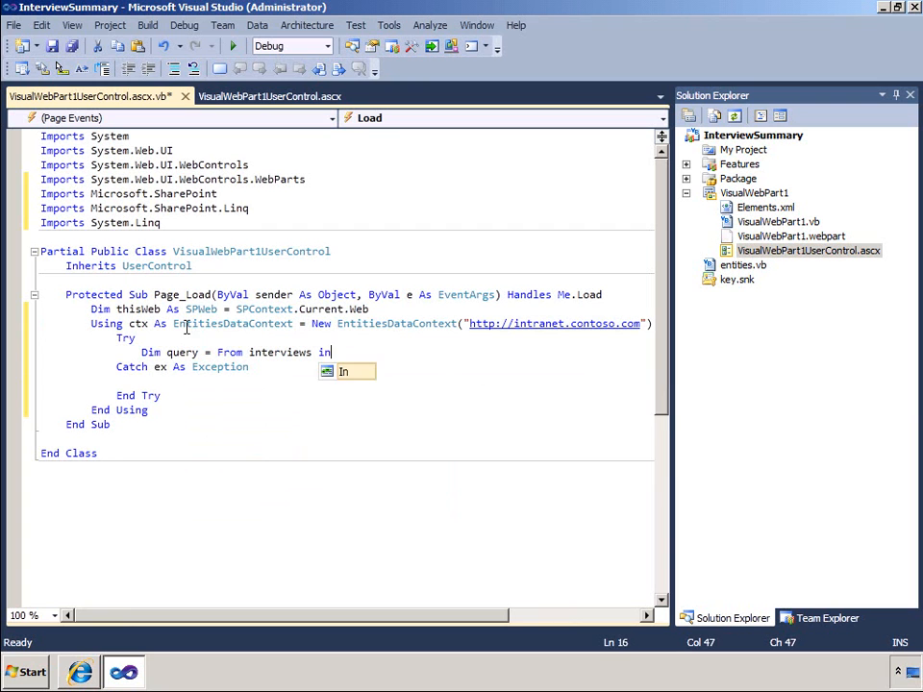
pyautogui.write('ctx.')
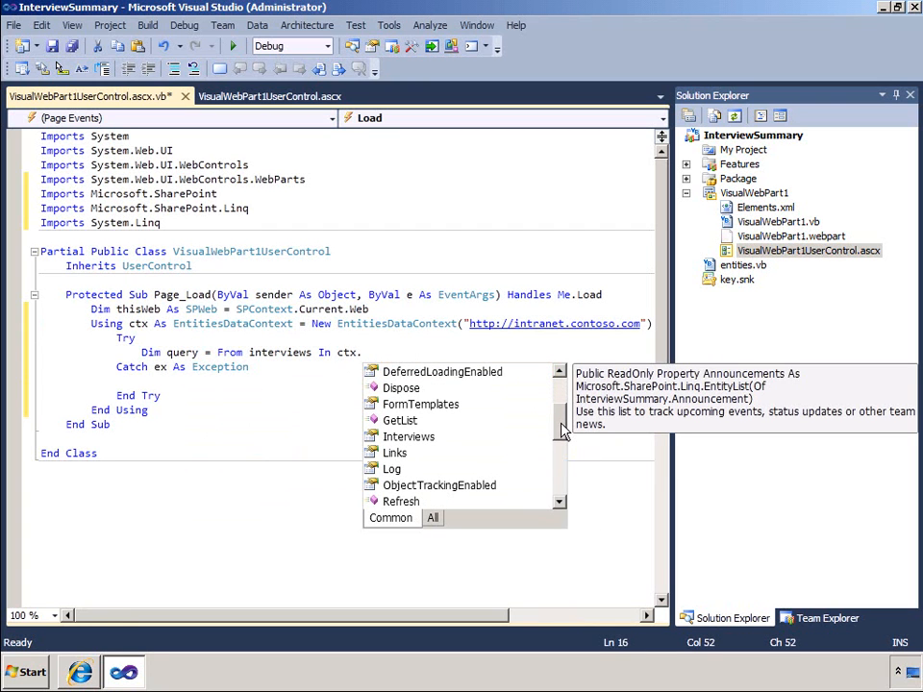
pyautogui.moveTo(408, 437)
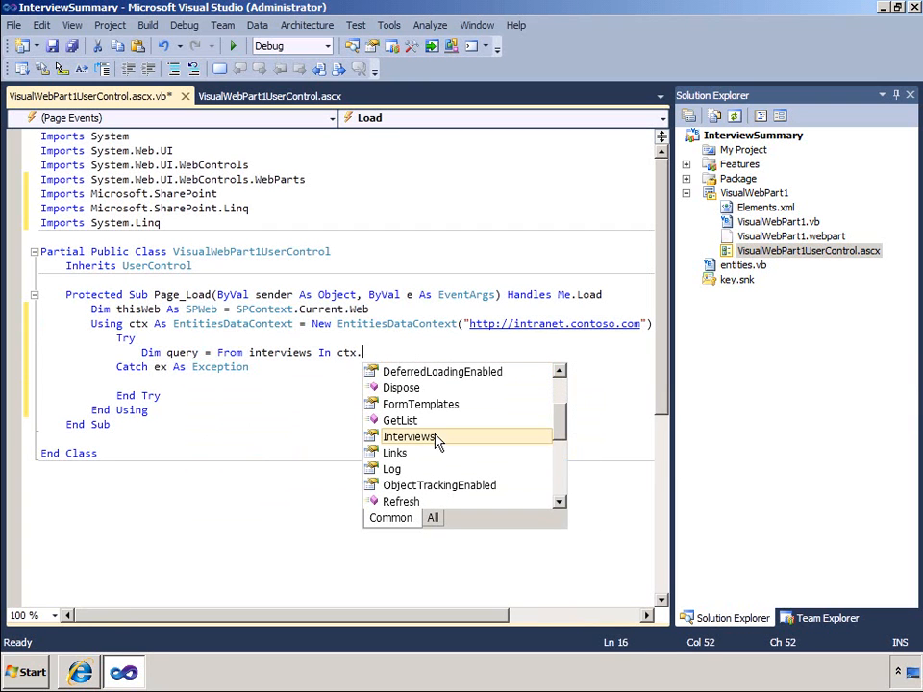
pyautogui.doubleClick(409, 437)
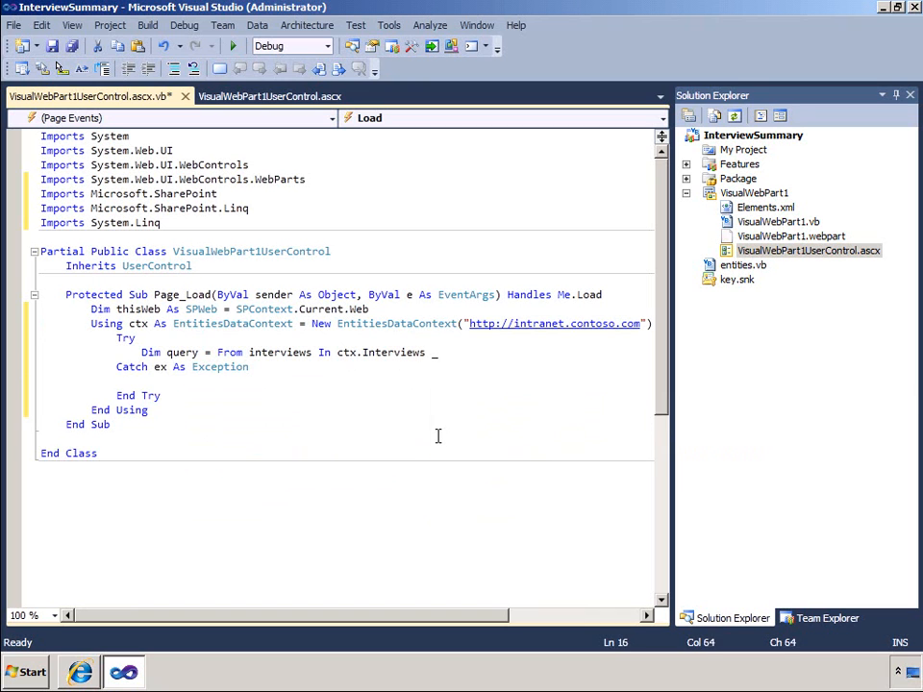
pyautogui.write('Select interviews.Title')
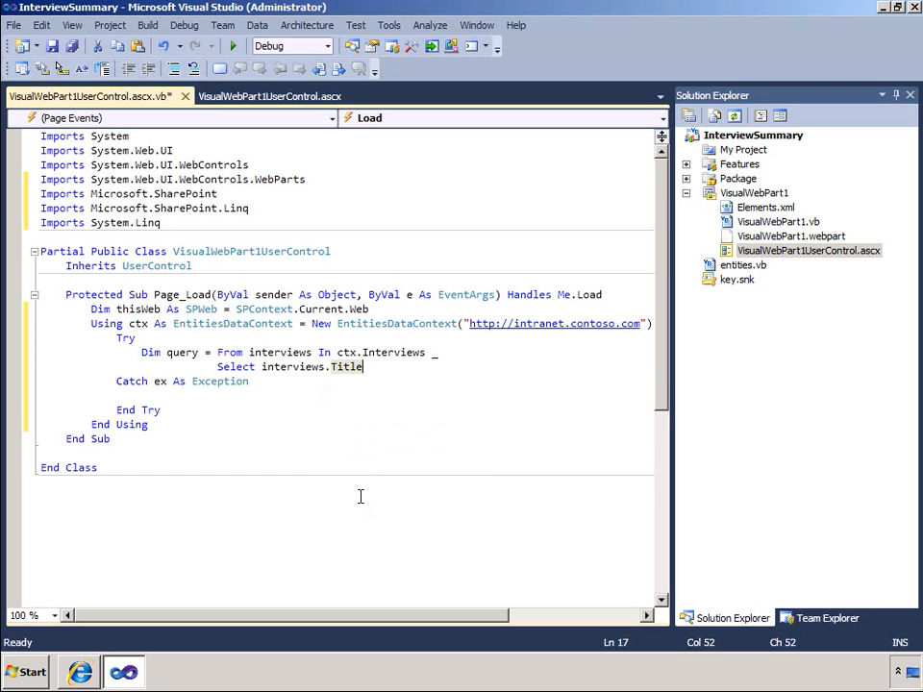
# Add the candidate name and home city to the selection and begin a For Each loop
pyautogui.write(', interviews.')
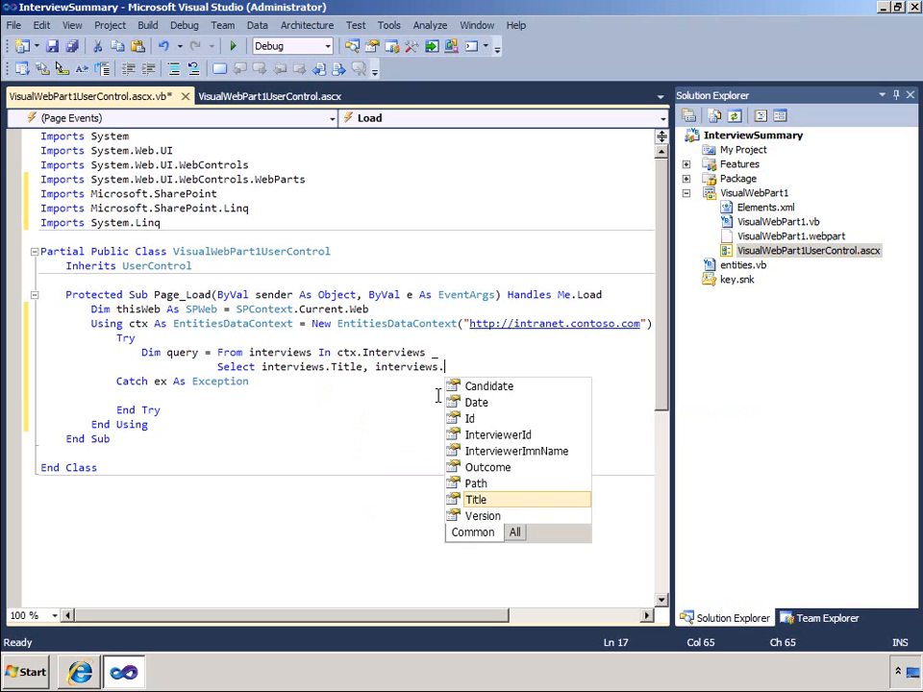
pyautogui.write('Candidate.')
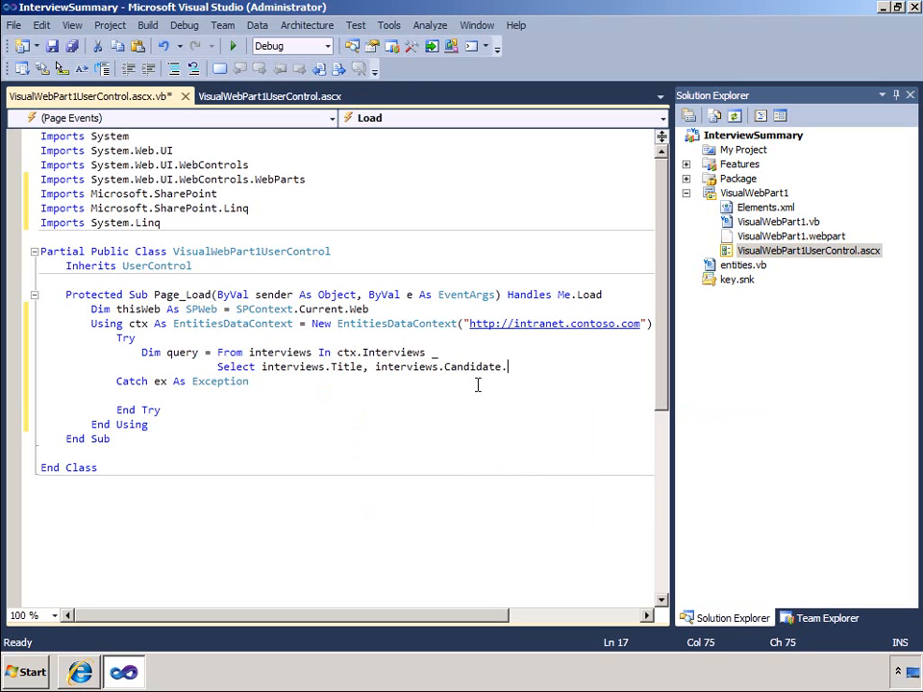
pyautogui.write('.')
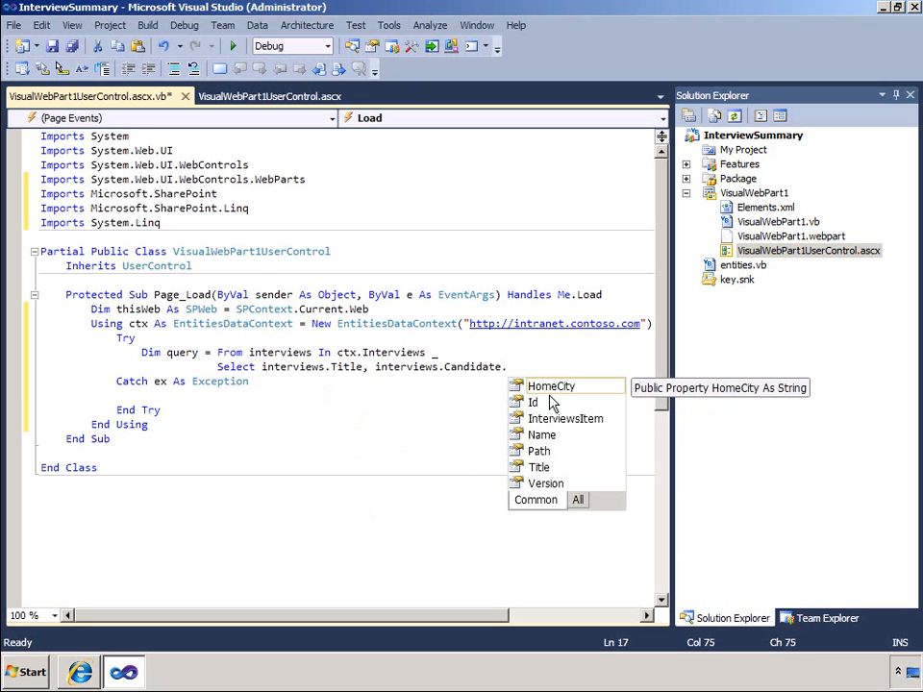
pyautogui.moveTo(544, 469)
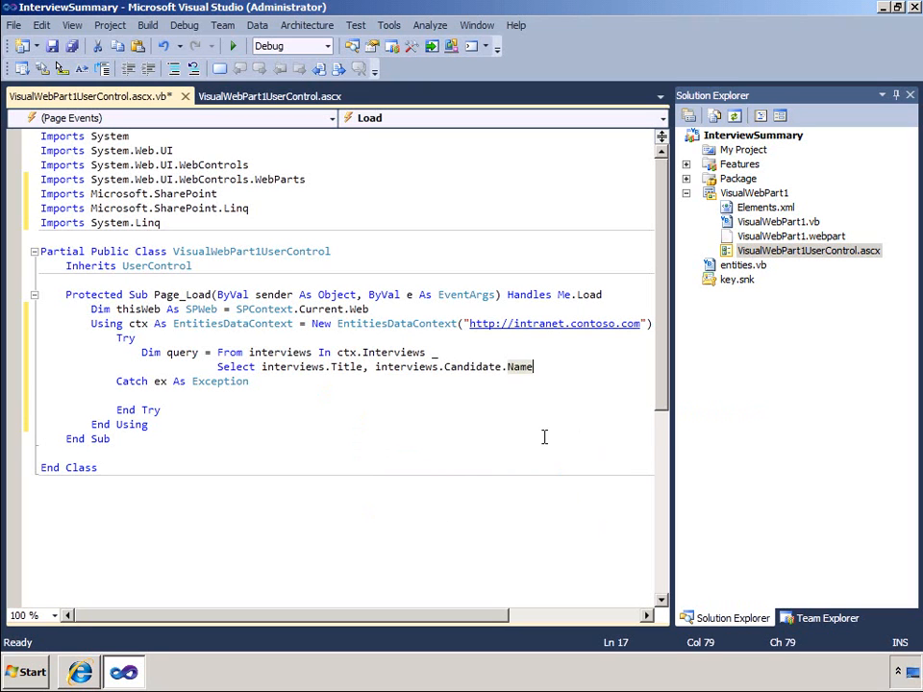
pyautogui.write(',')
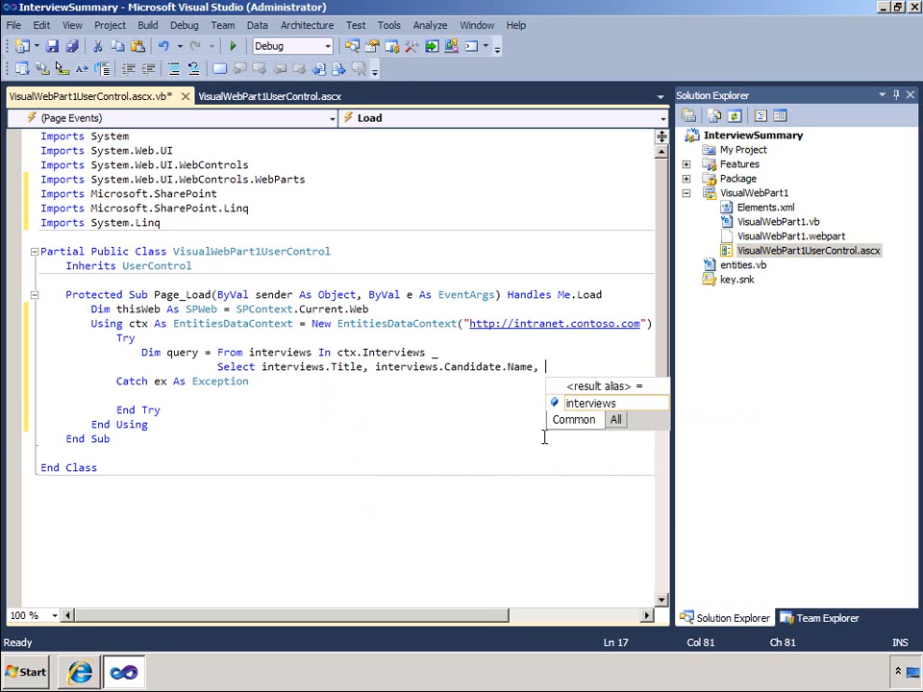
pyautogui.write('interviews')
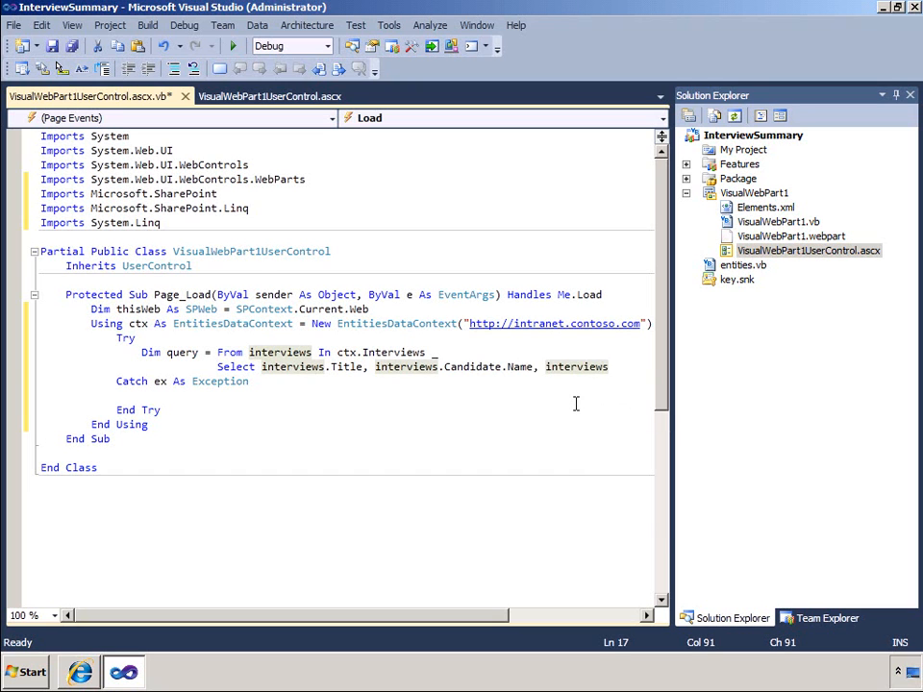
pyautogui.write('.Candidate')
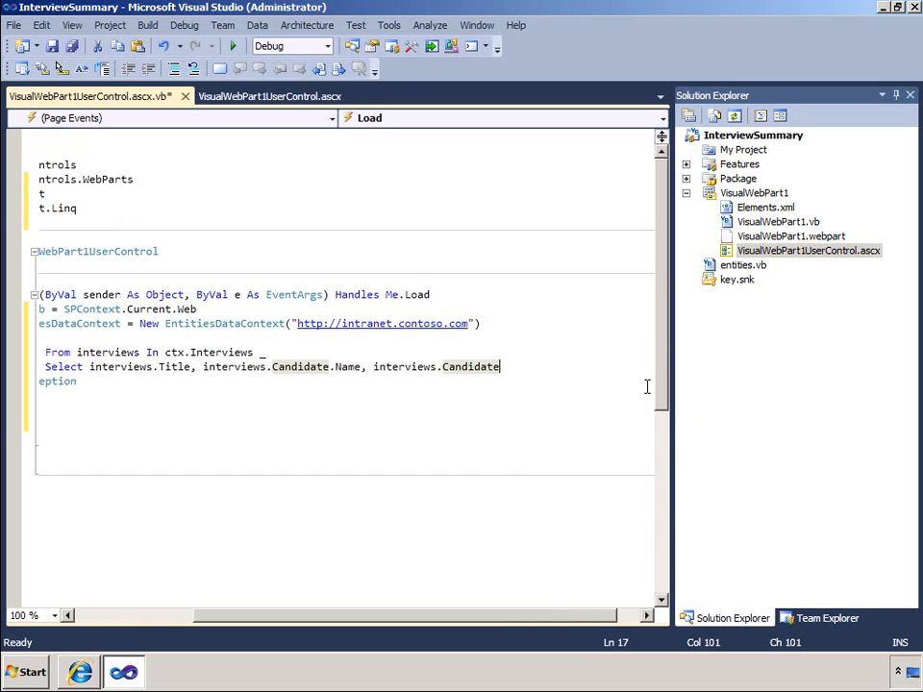
pyautogui.write('.')
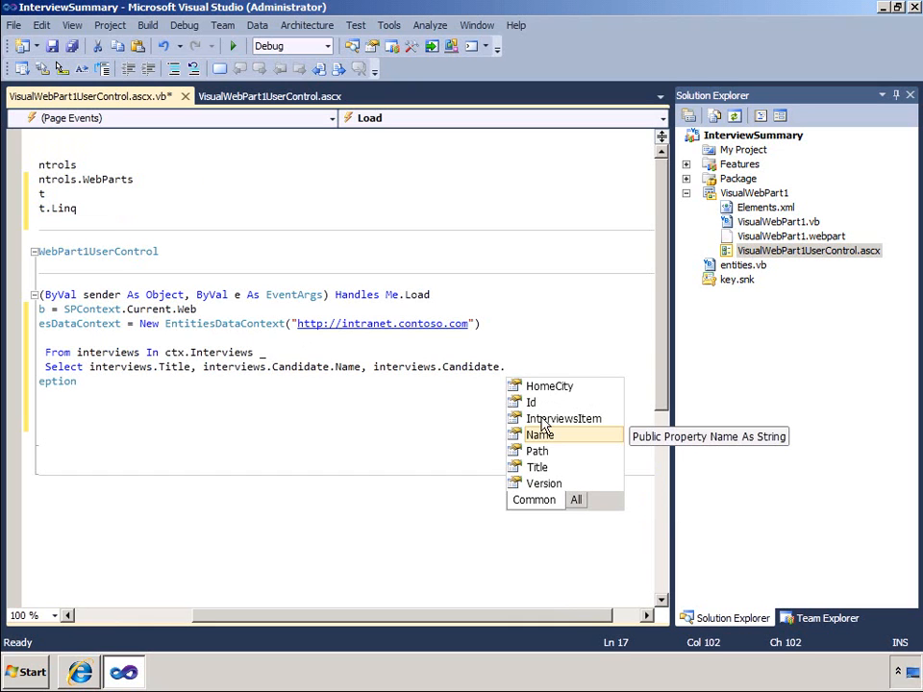
pyautogui.write('HomeCity,')
pyautogui.write('For')
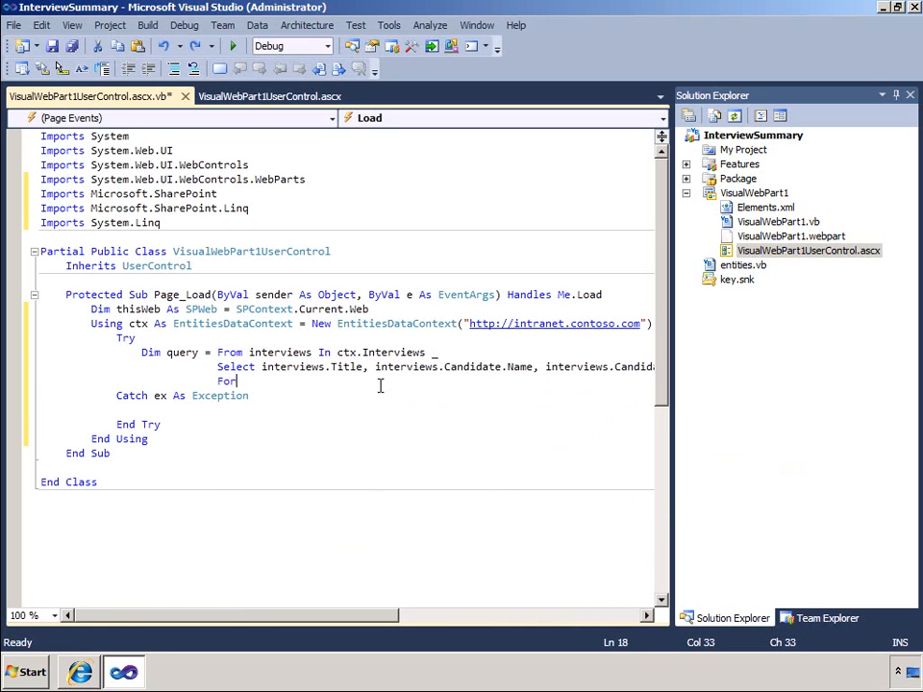
pyautogui.write('each')
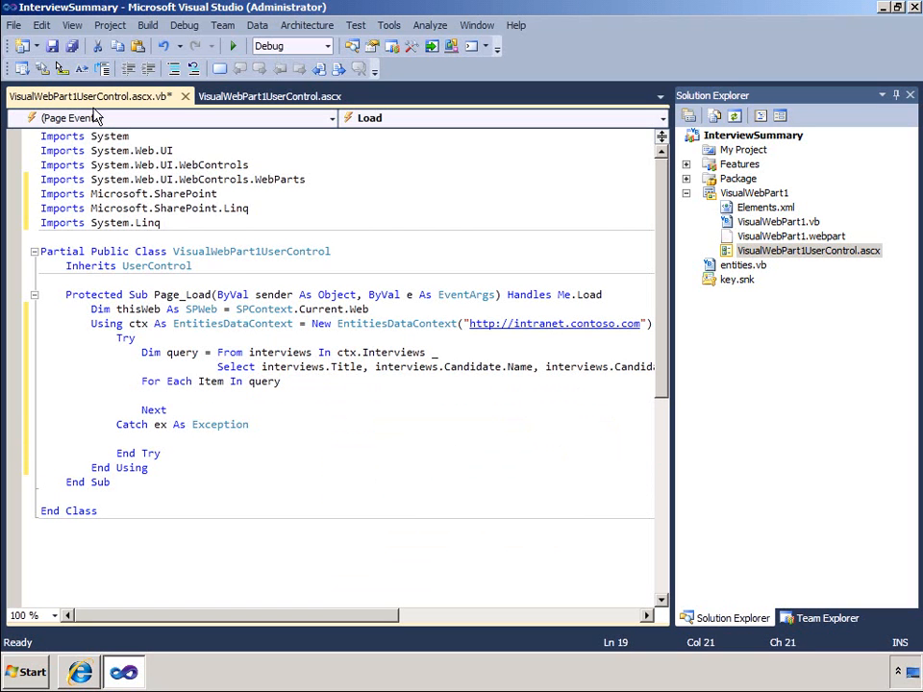
# Add tree-node code, with a Catch block adding an "err" + ex.Message node
pyautogui.click(71, 25)
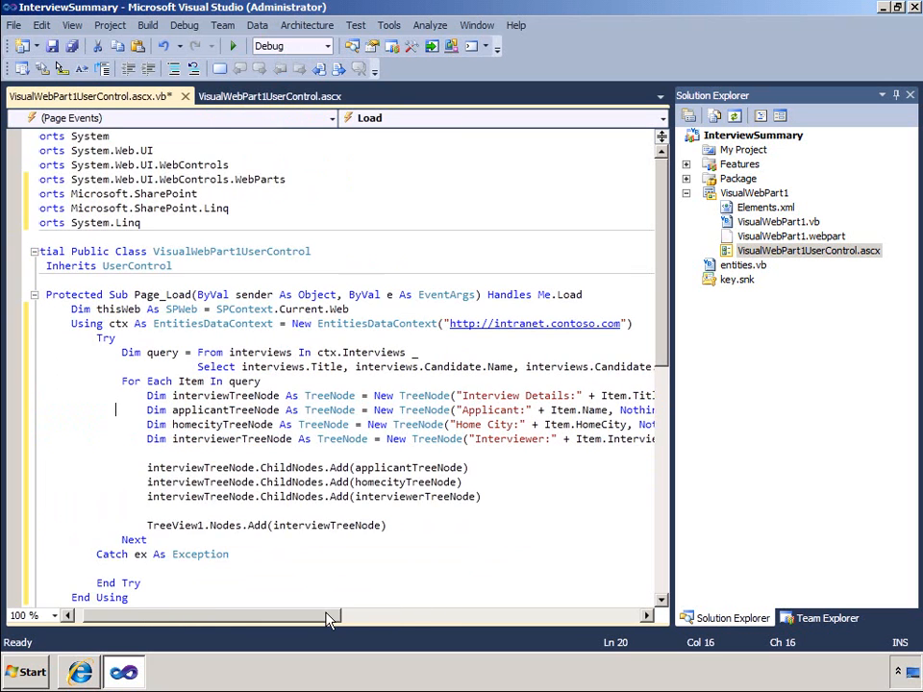
pyautogui.scroll(-3)
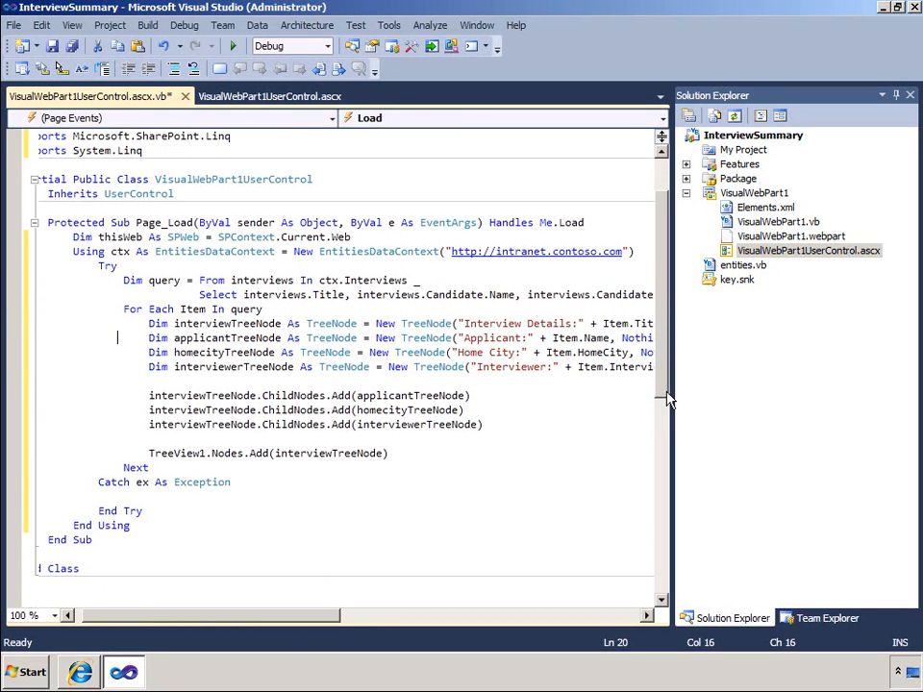
pyautogui.click(124, 496)
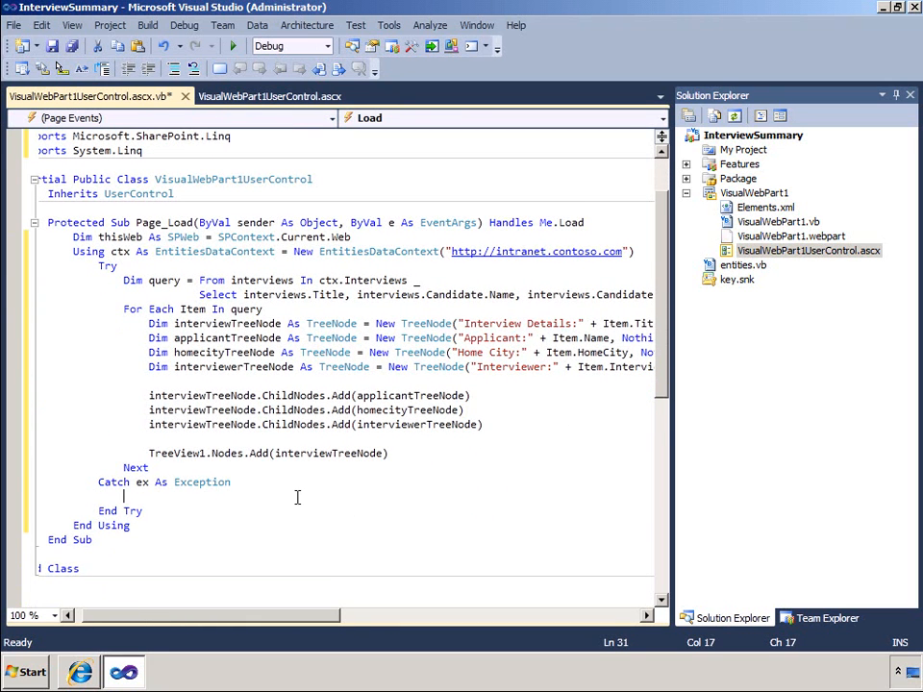
pyautogui.write('TreeView1.Nodes.Add(New TreeNode("err" + ex.Message))')
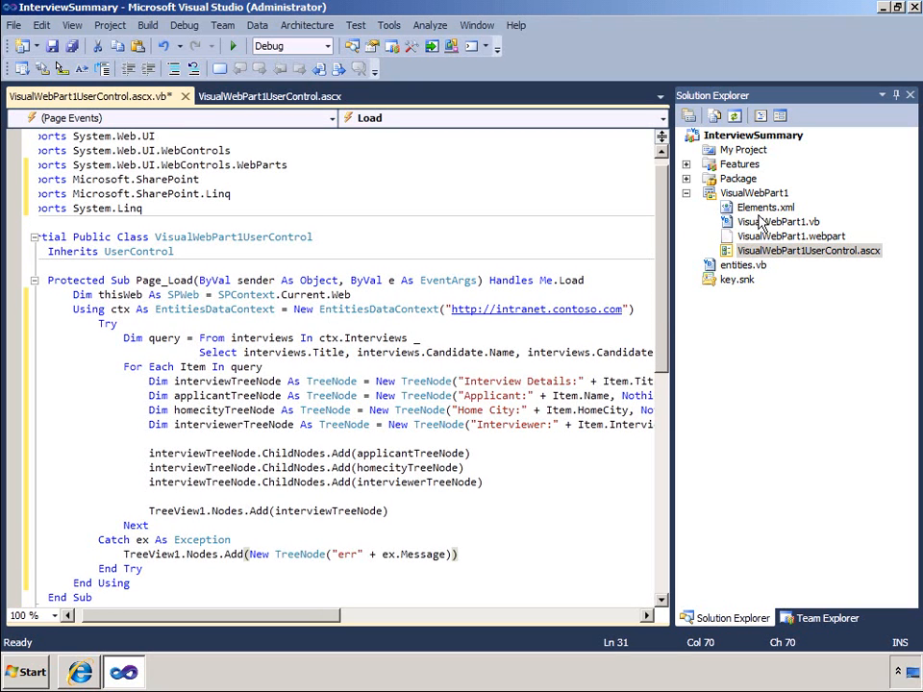
# Change the web part Group in Elements.xml from Custom to Recruitment
pyautogui.doubleClick(766, 207)
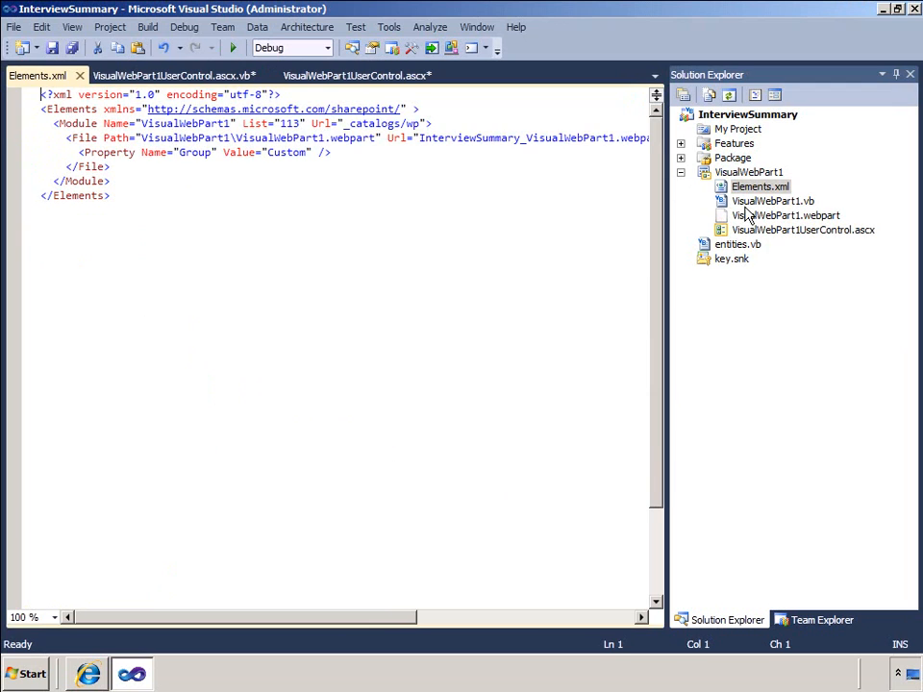
pyautogui.doubleClick(287, 152)
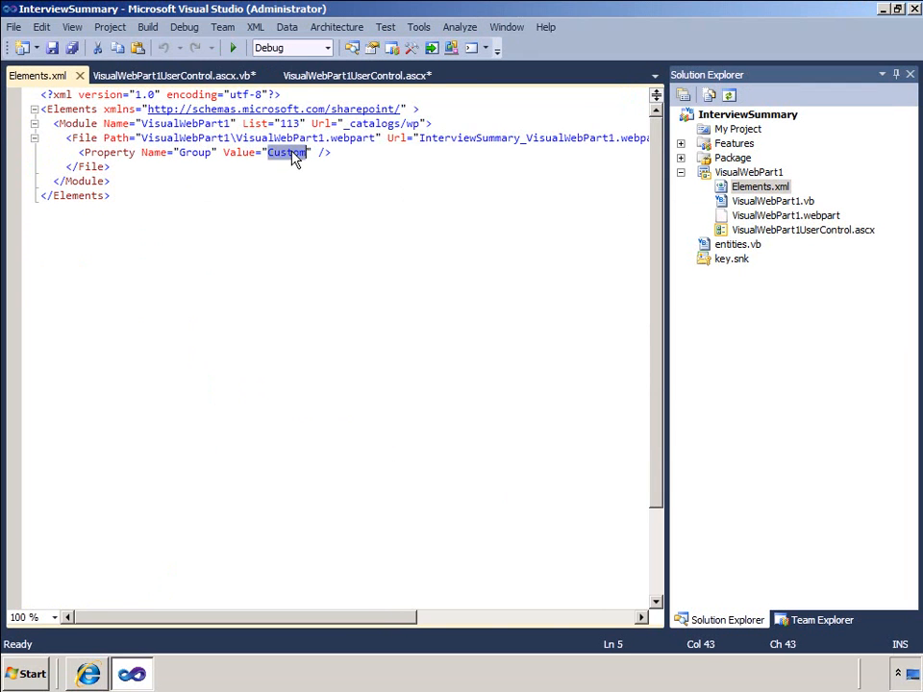
pyautogui.write('Recruitment')
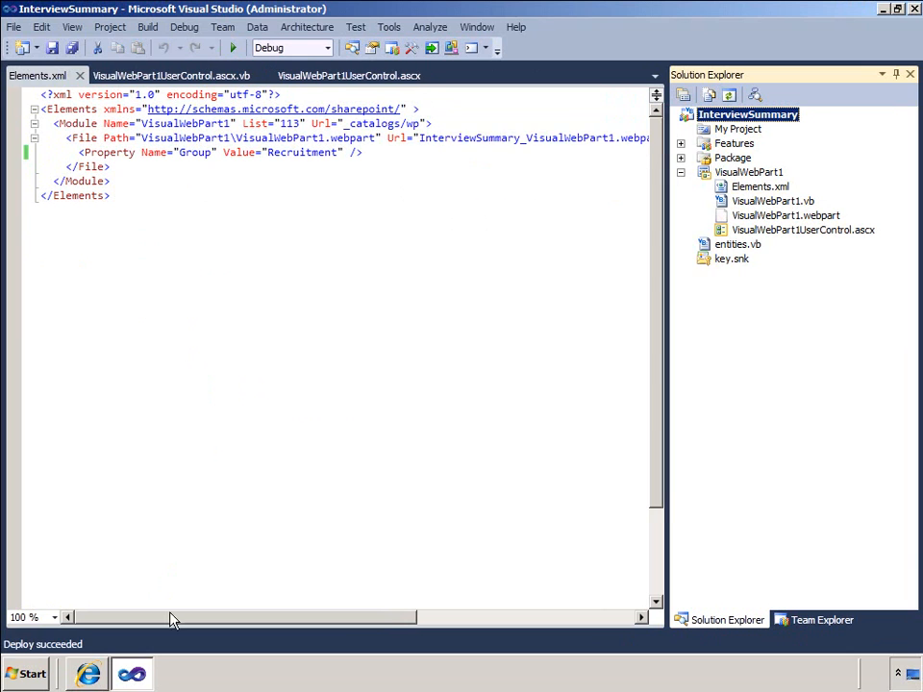
# Insert VisualWebPart1 from the Recruitment category into the Team Site home page and save it
pyautogui.click(87, 673)
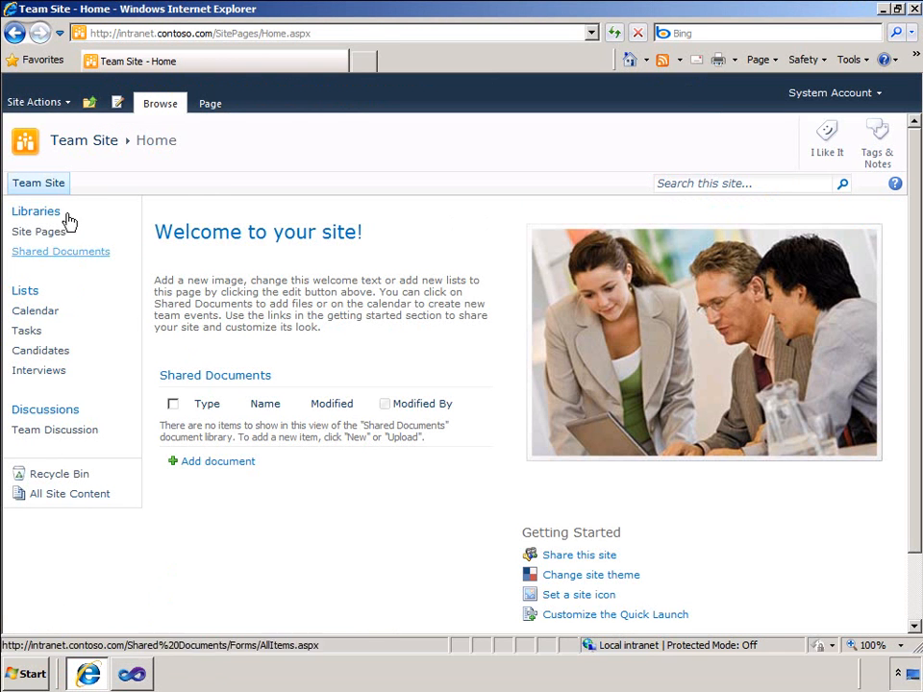
pyautogui.click(117, 103)
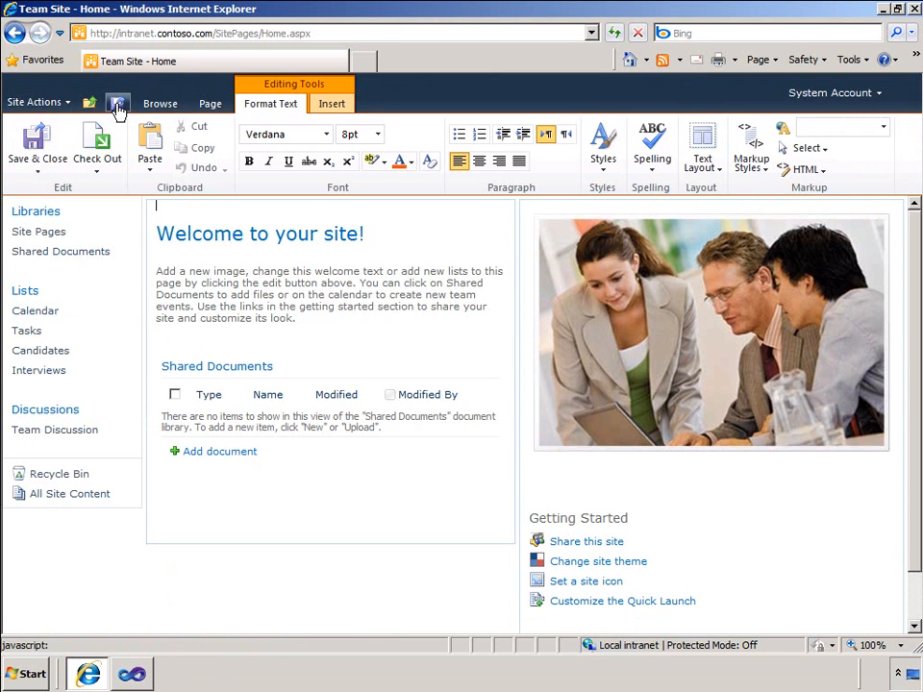
pyautogui.click(331, 103)
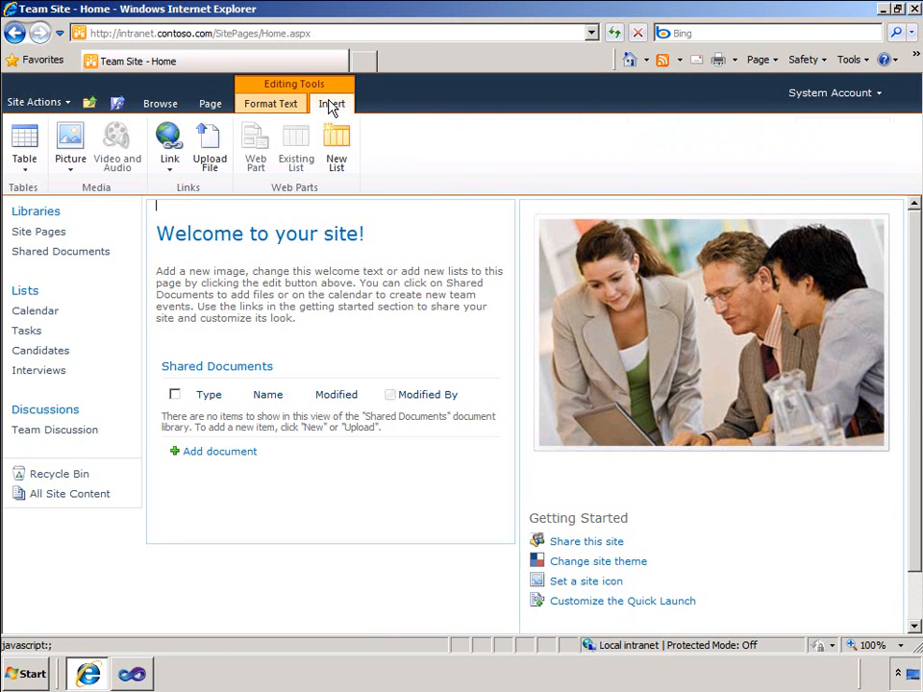
pyautogui.moveTo(256, 145)
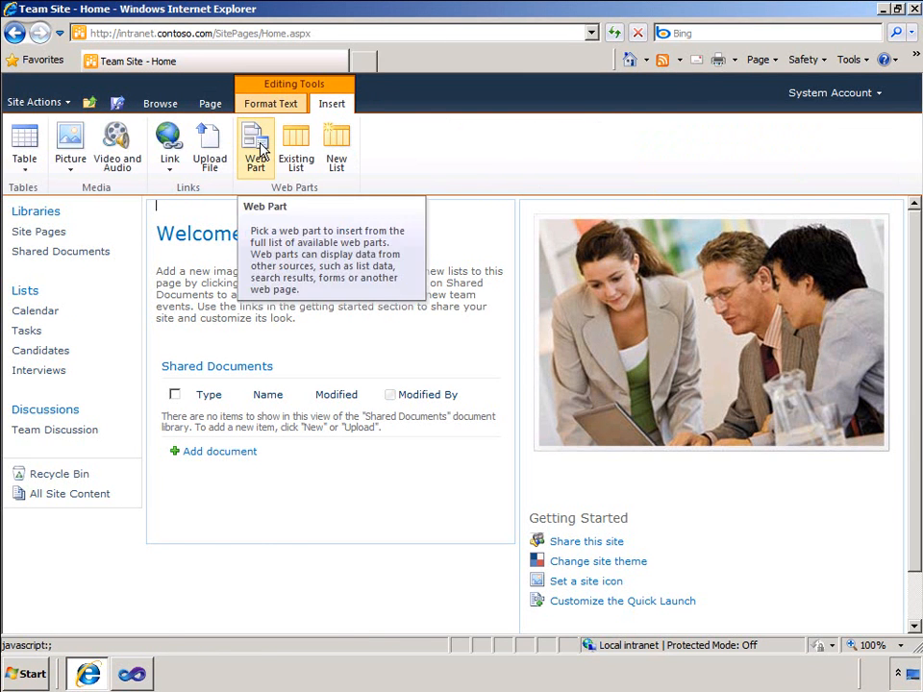
pyautogui.click(255, 147)
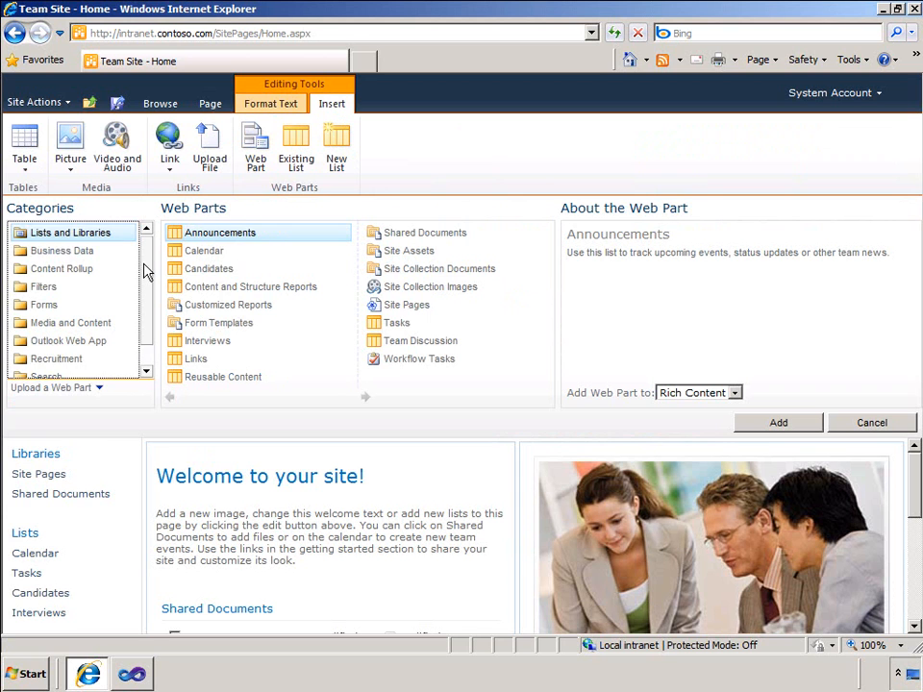
pyautogui.click(55, 335)
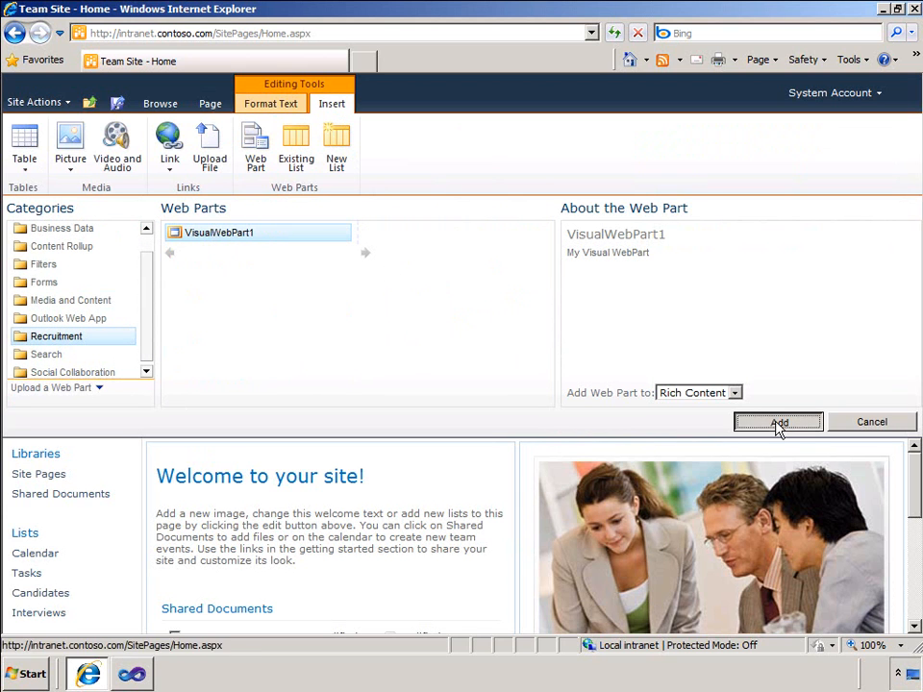
pyautogui.click(778, 422)
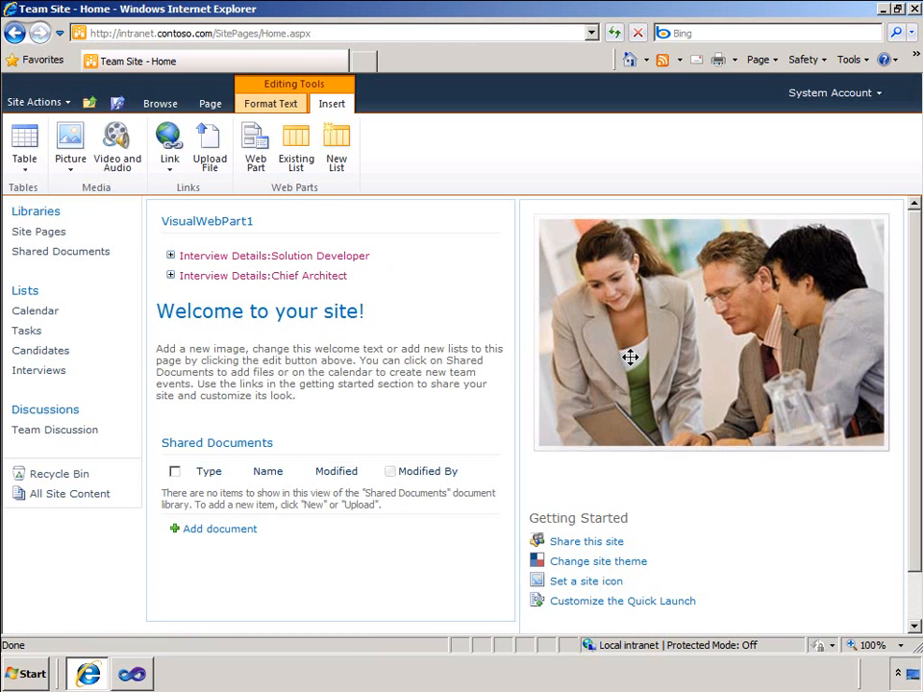
pyautogui.click(116, 102)
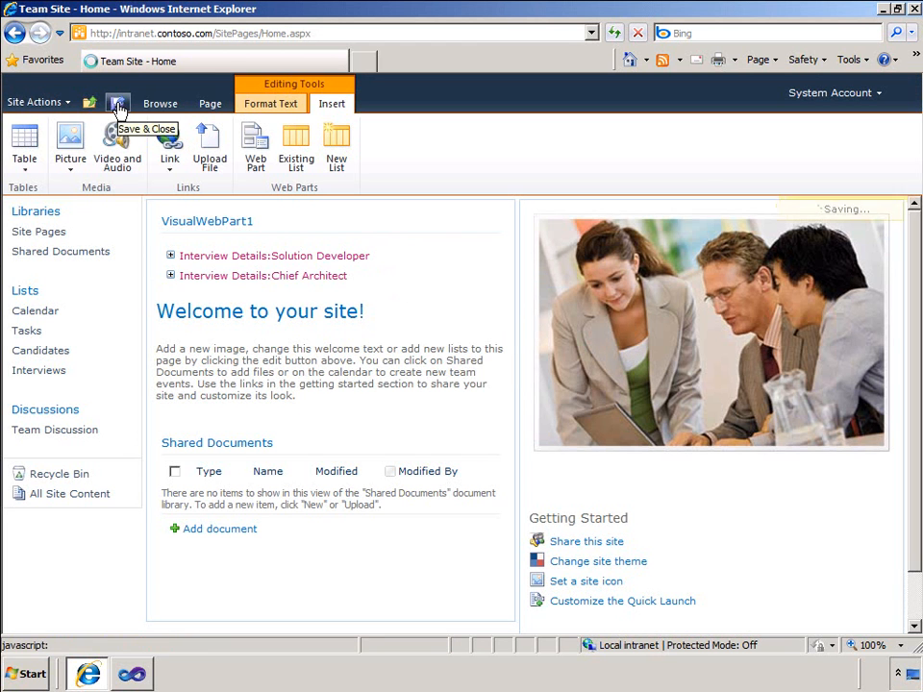